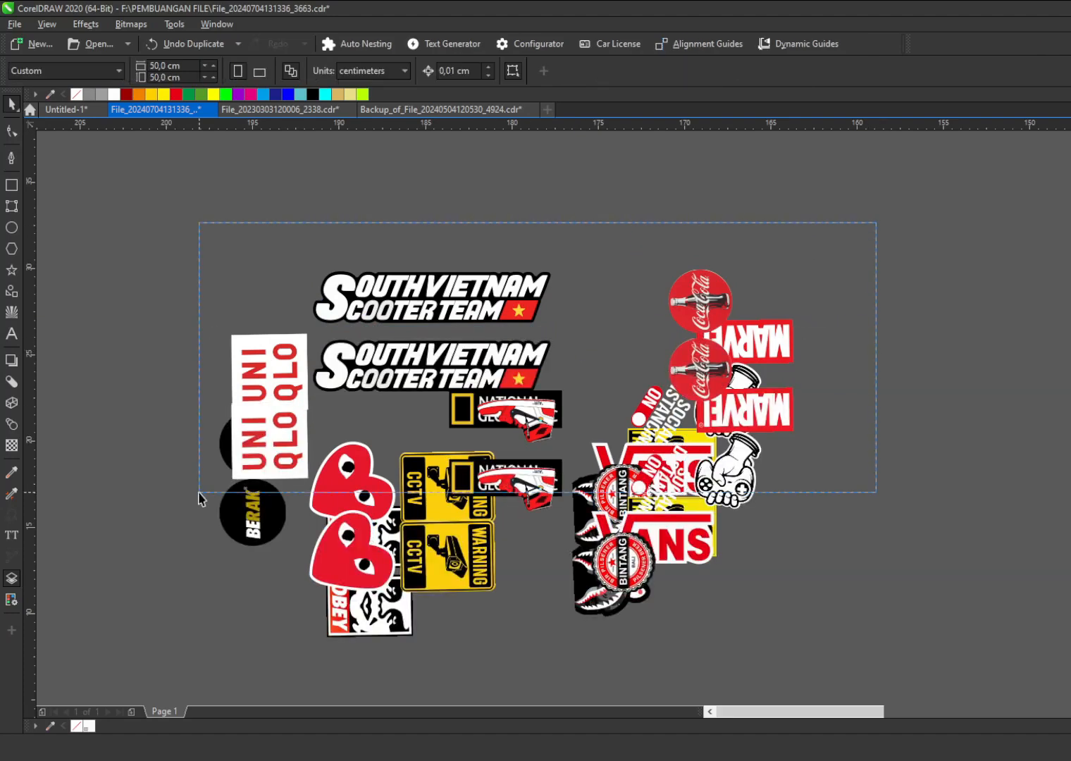
Nest the selected stickers on a 300 × 500 sheet, skipping further searching.
left_click(356, 43)
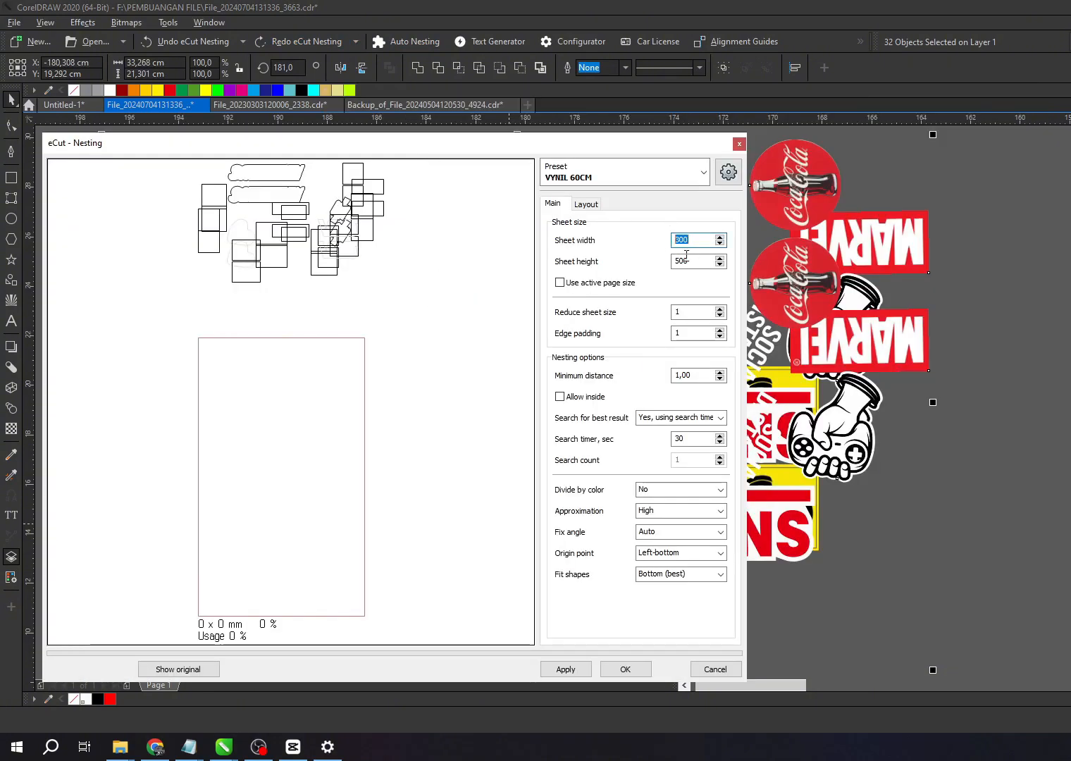
left_click(565, 669)
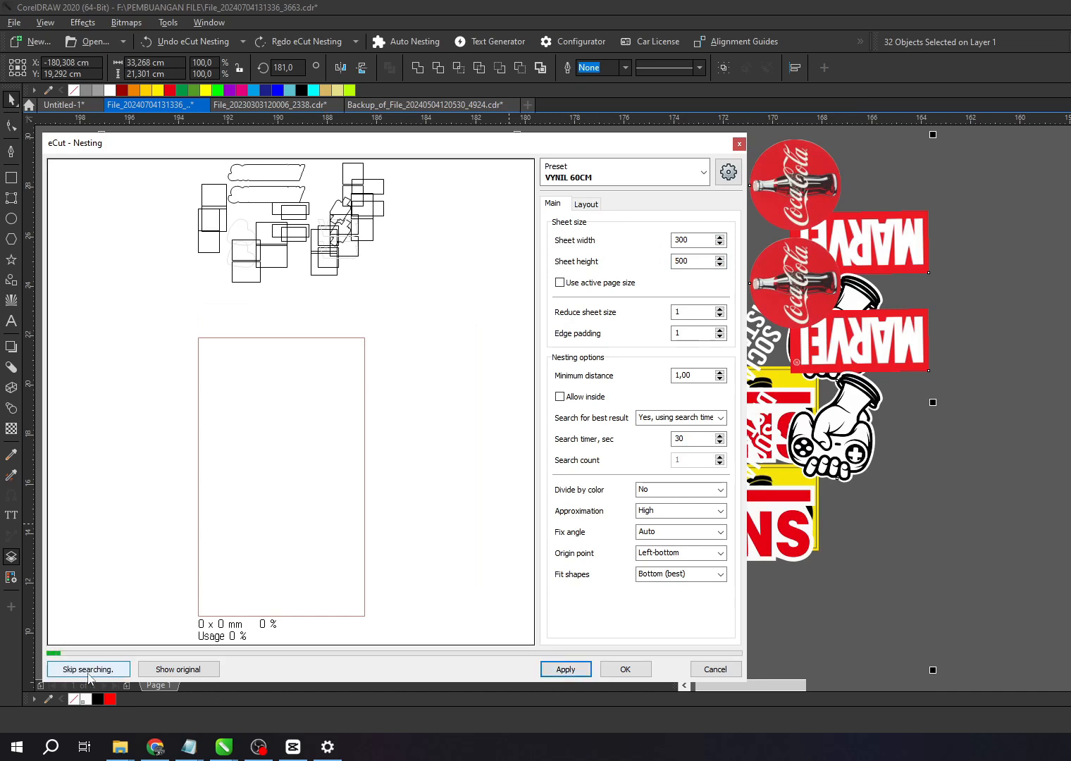
left_click(714, 669)
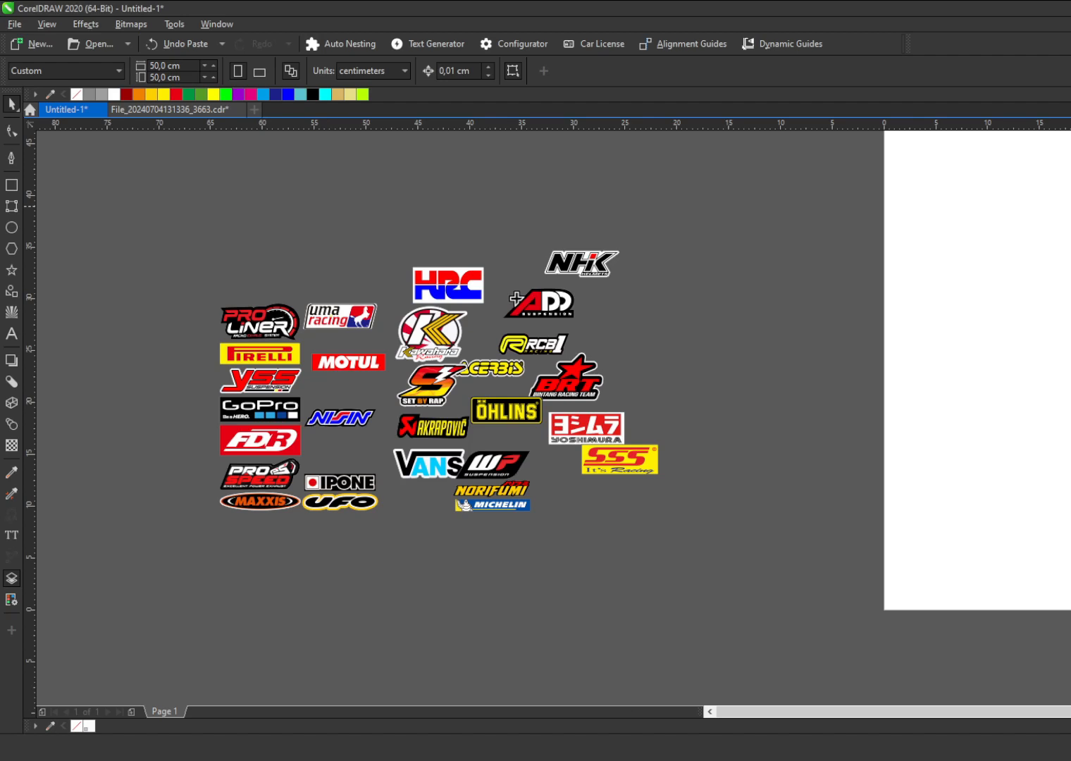
mouse_move(380, 479)
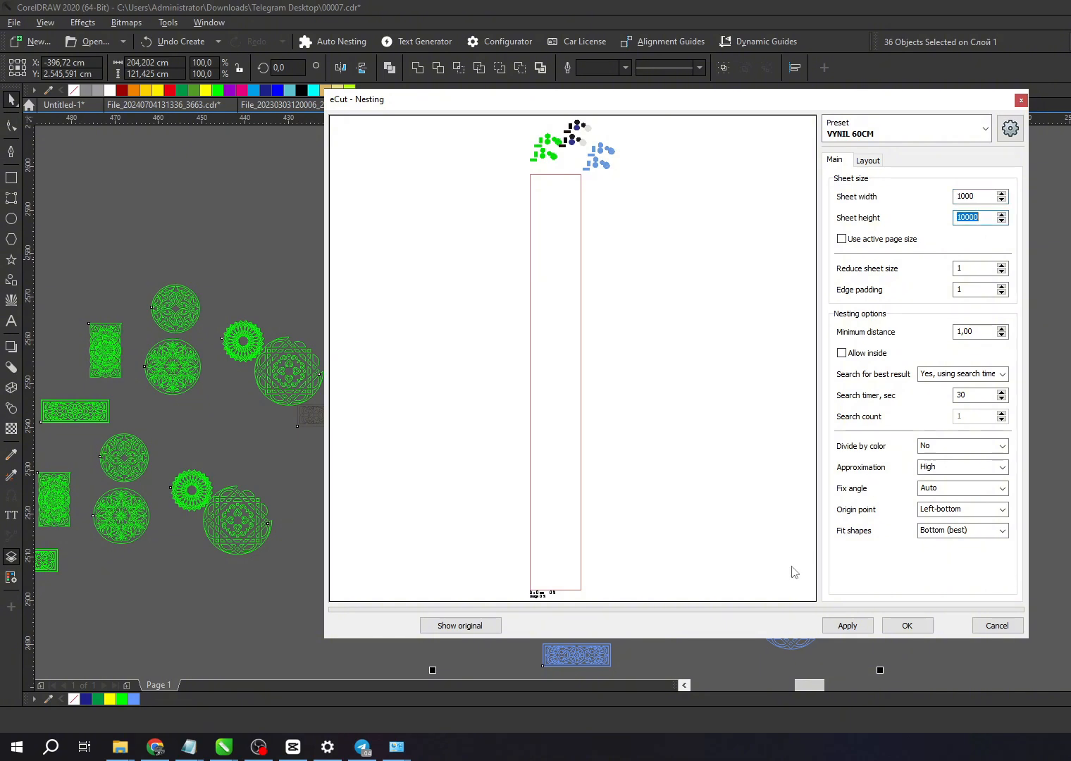
Bring up the floating eCut toolbar in the Backup_of_File document.
left_click(847, 625)
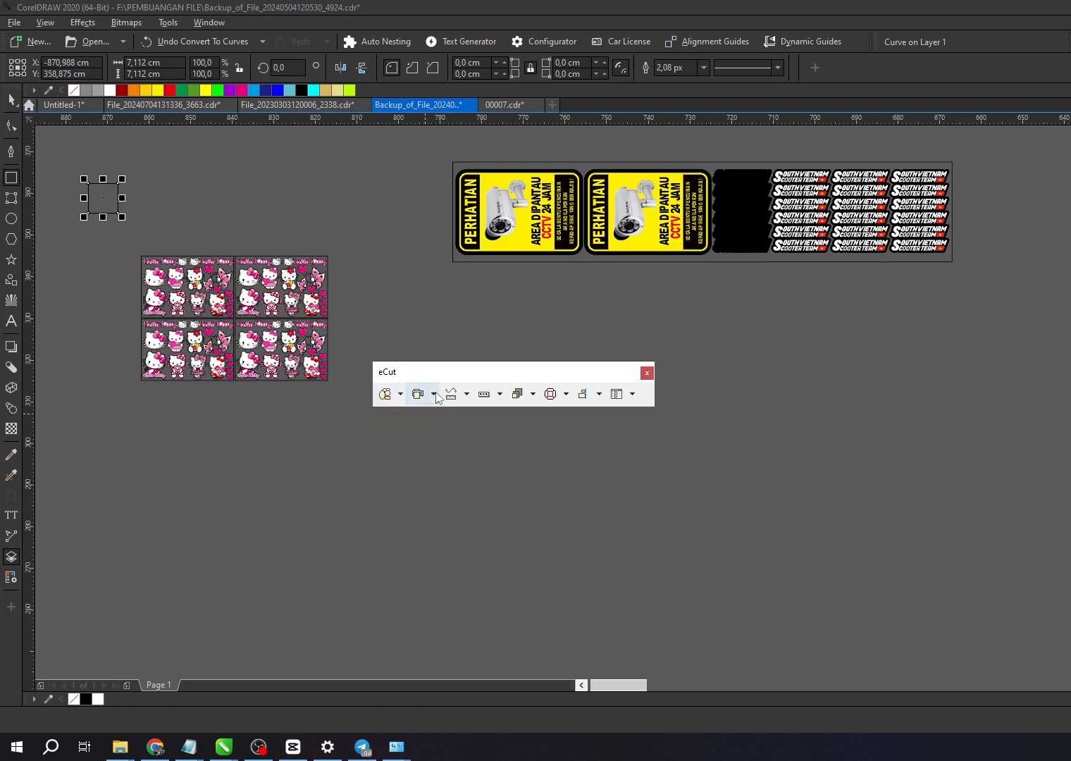
left_click(434, 393)
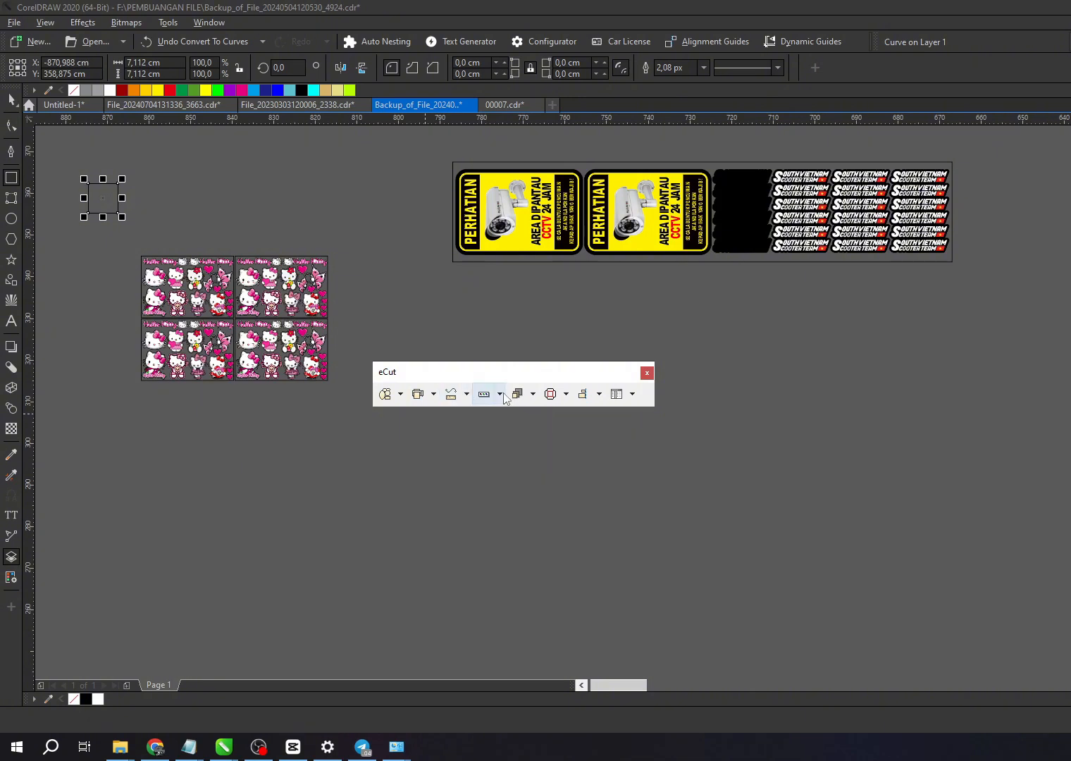
left_click(500, 393)
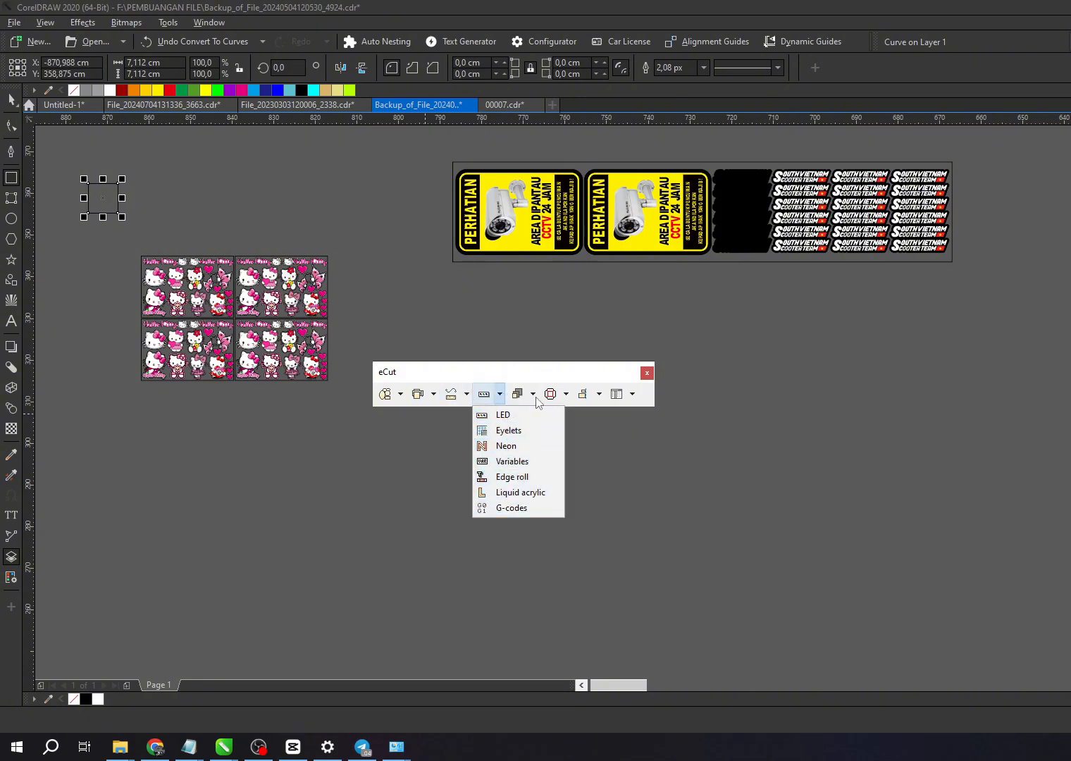
left_click(518, 393)
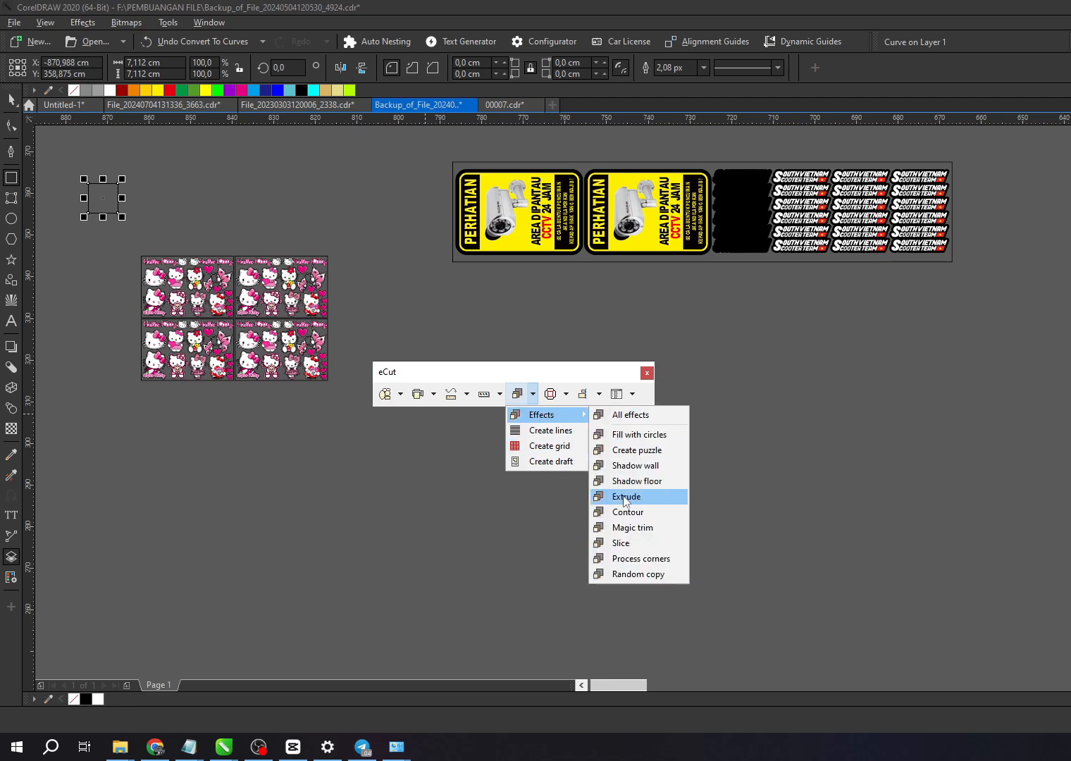
left_click(567, 394)
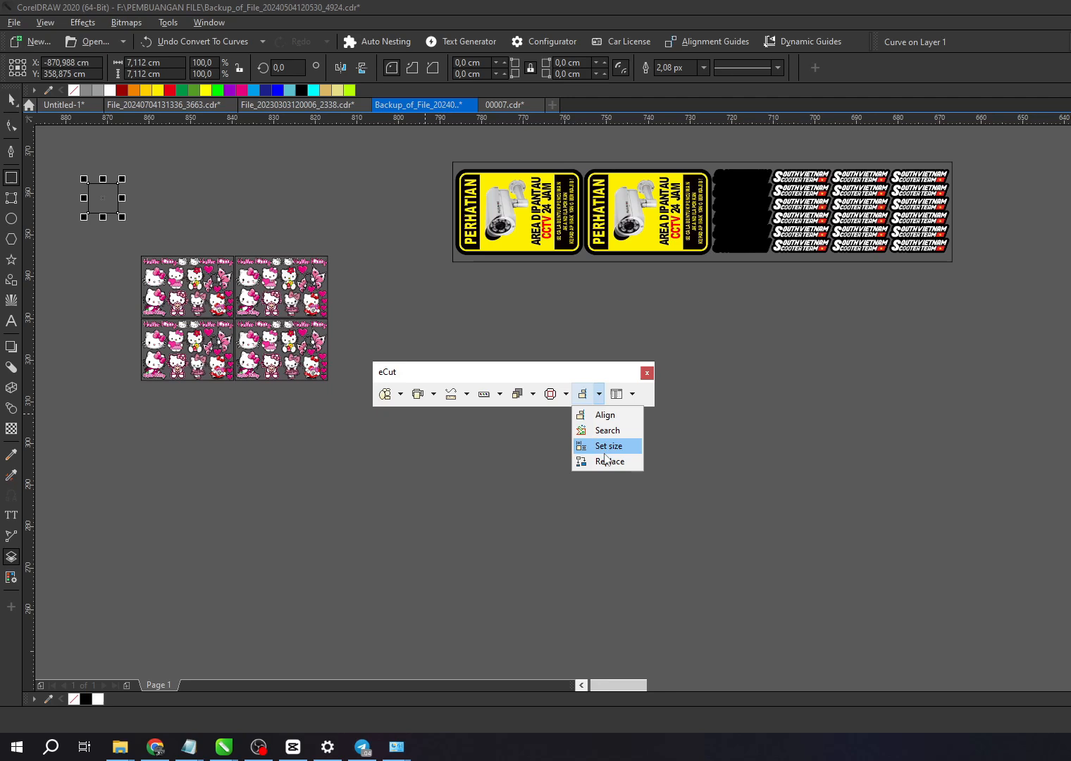
left_click(69, 109)
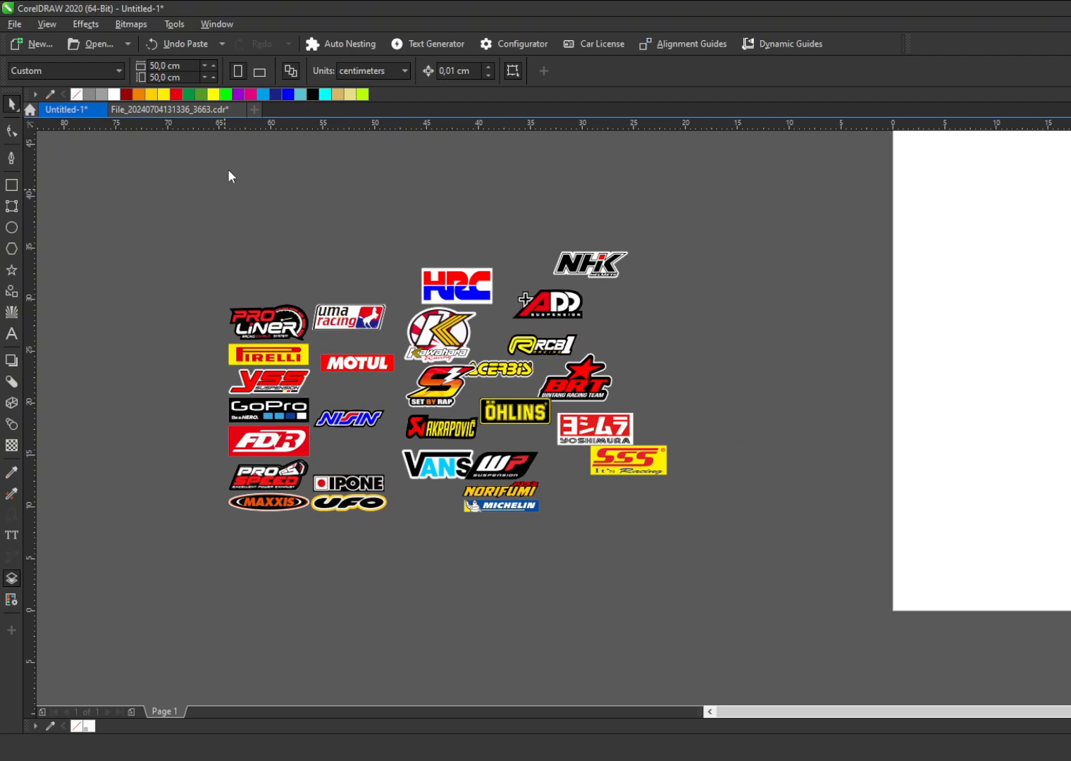
mouse_move(261, 174)
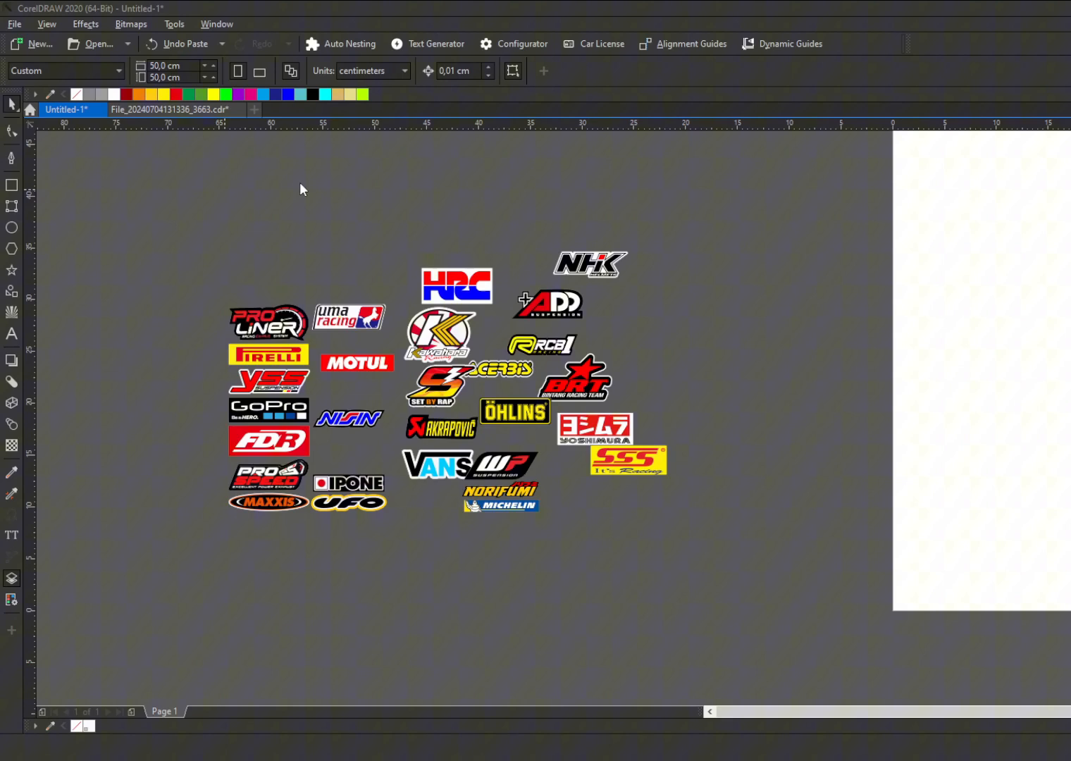
mouse_move(118, 196)
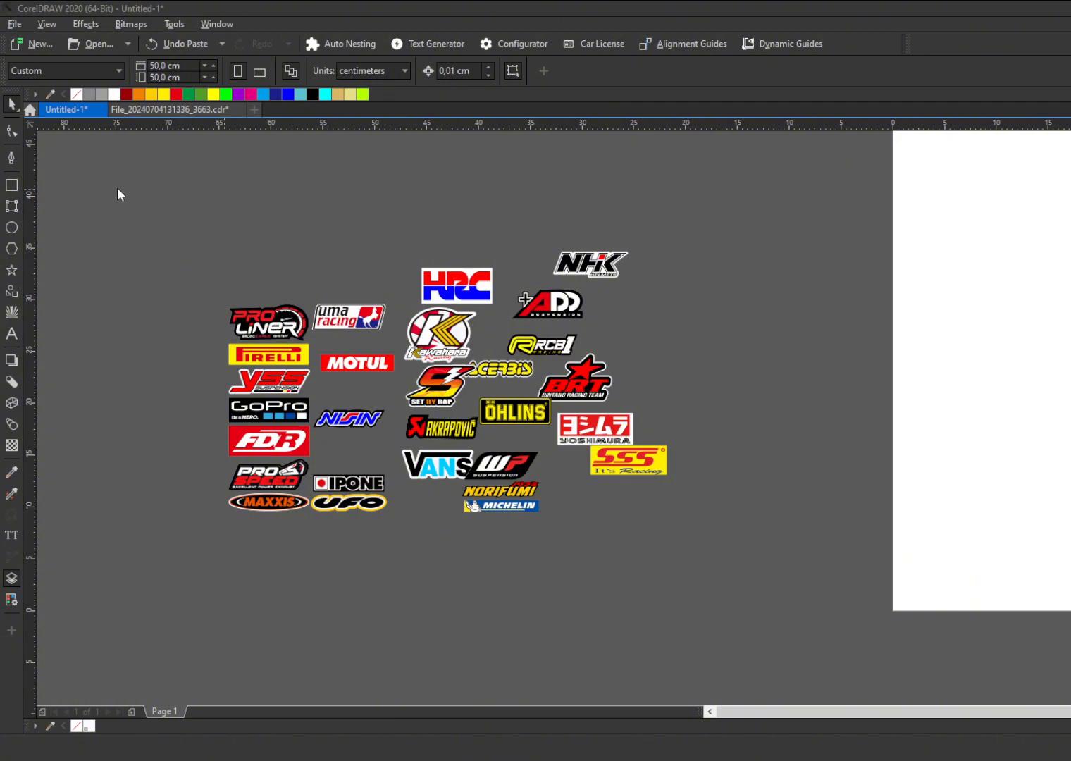
mouse_move(112, 220)
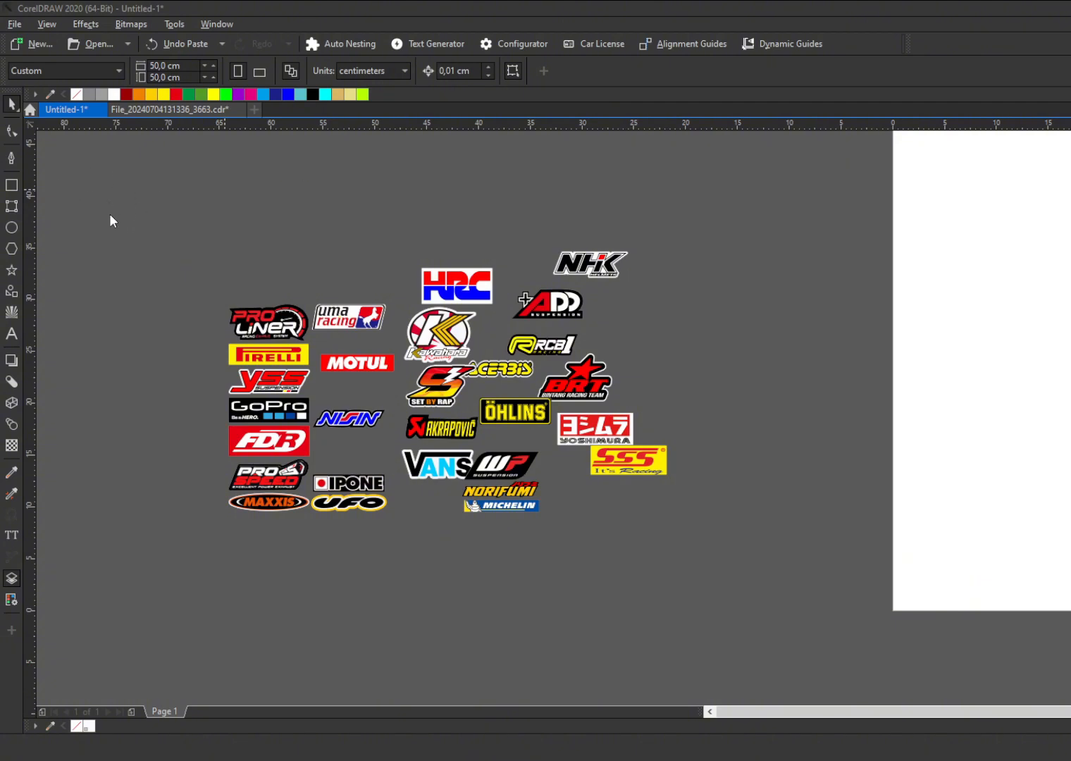
mouse_move(124, 173)
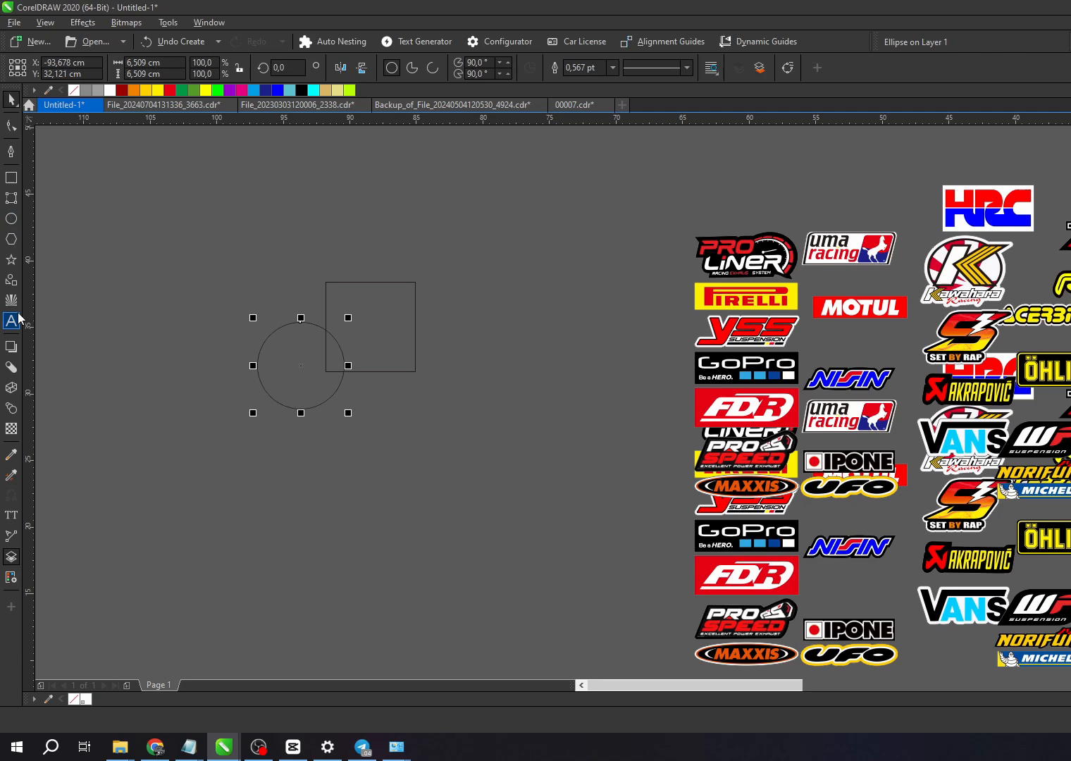
Add the text TES next to the circle and square.
left_click(12, 321)
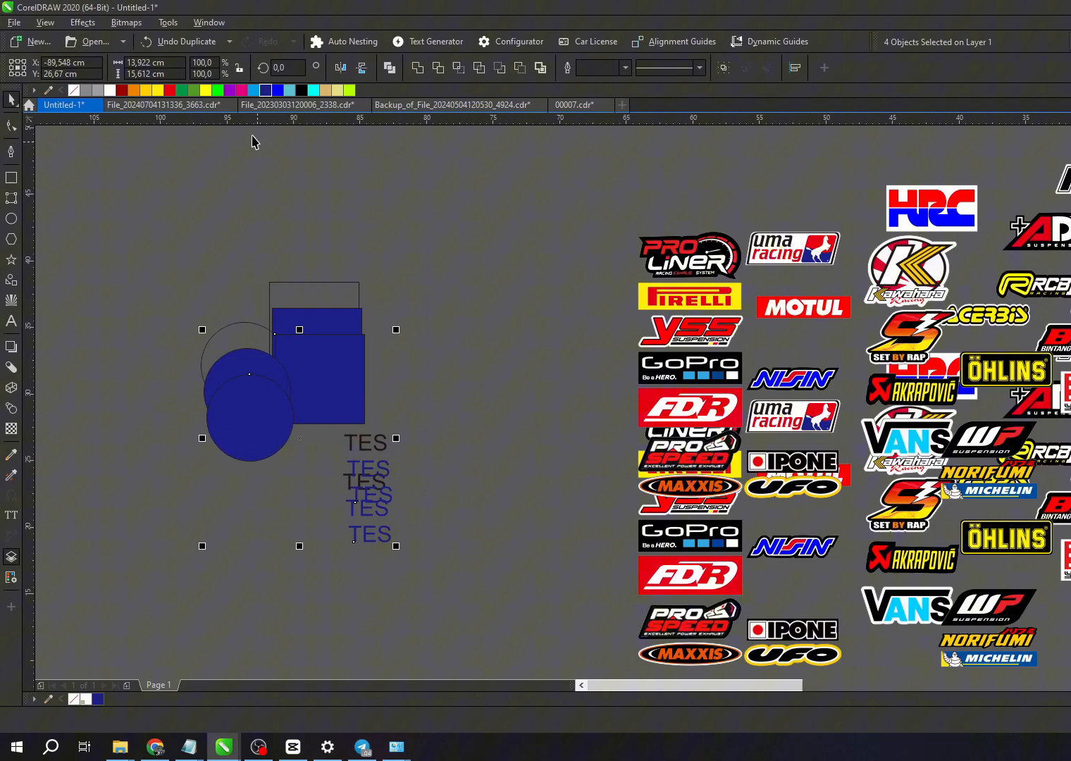
left_click(133, 89)
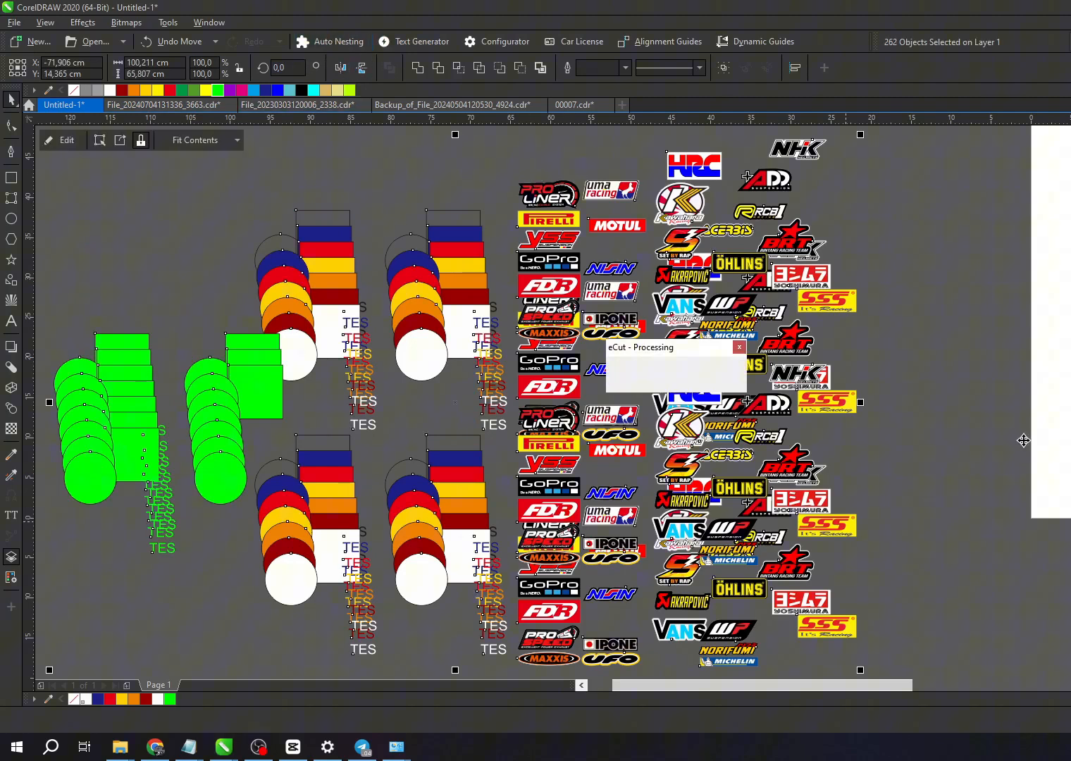
mouse_move(803, 197)
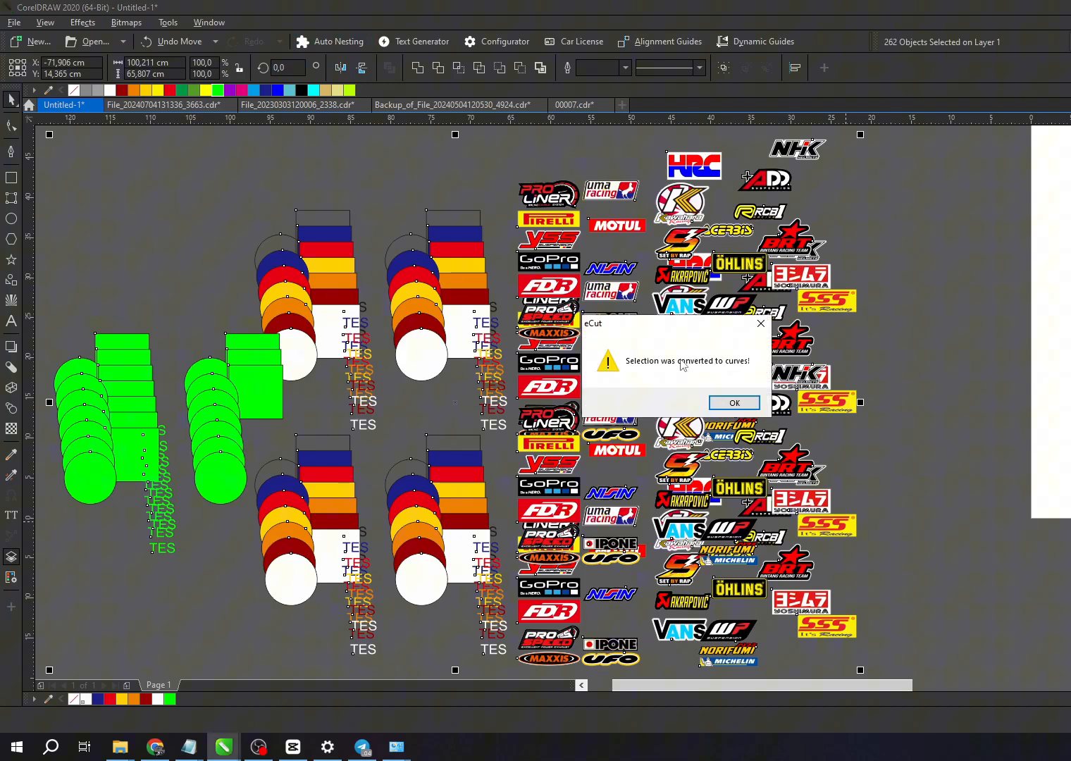
Accept the convert-to-curves notice and load the VYNIL 60CM nesting preset.
left_click(734, 403)
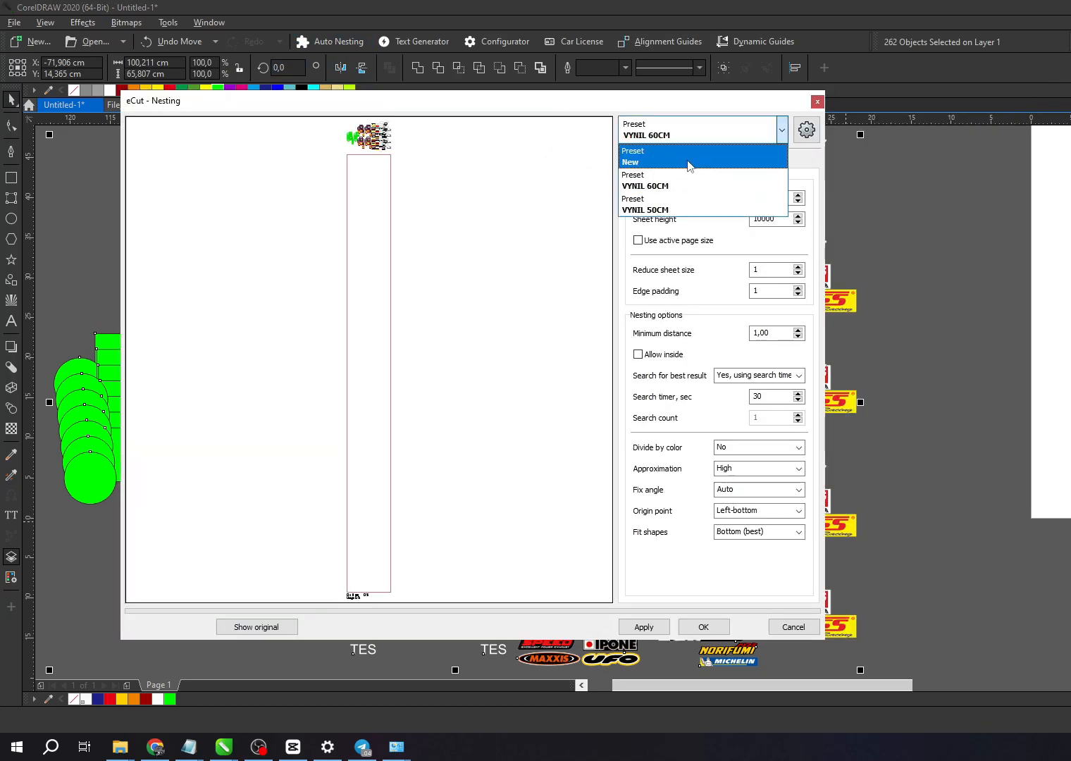
mouse_move(723, 131)
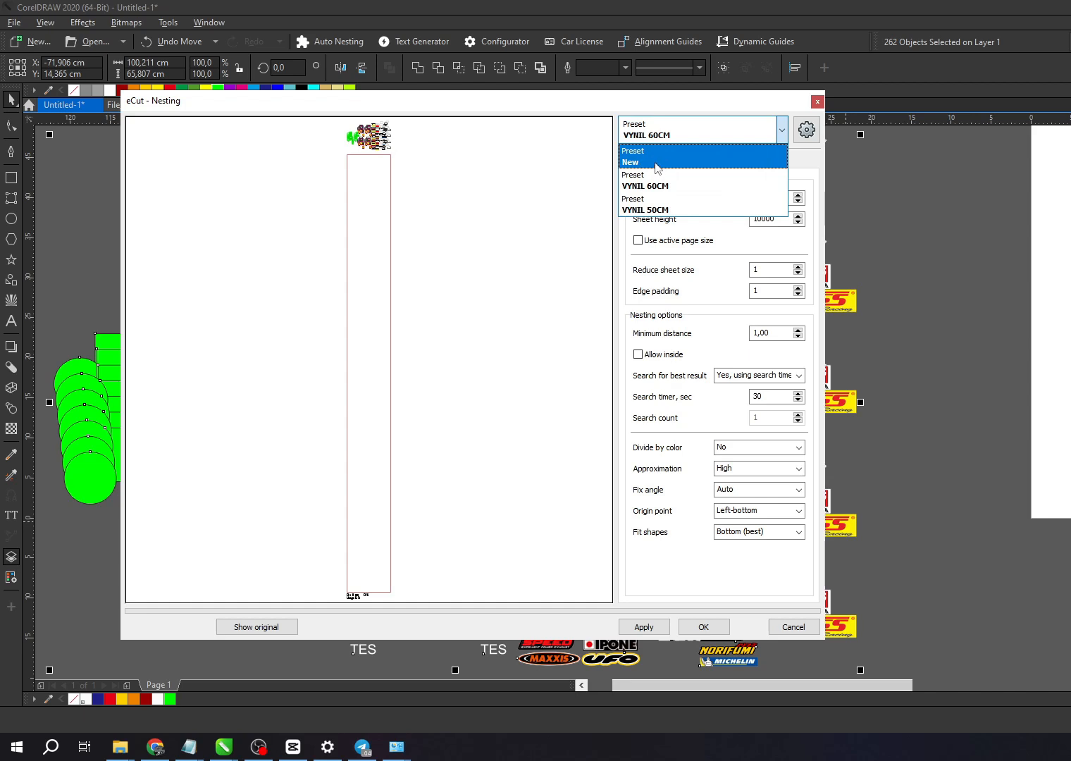
mouse_move(675, 203)
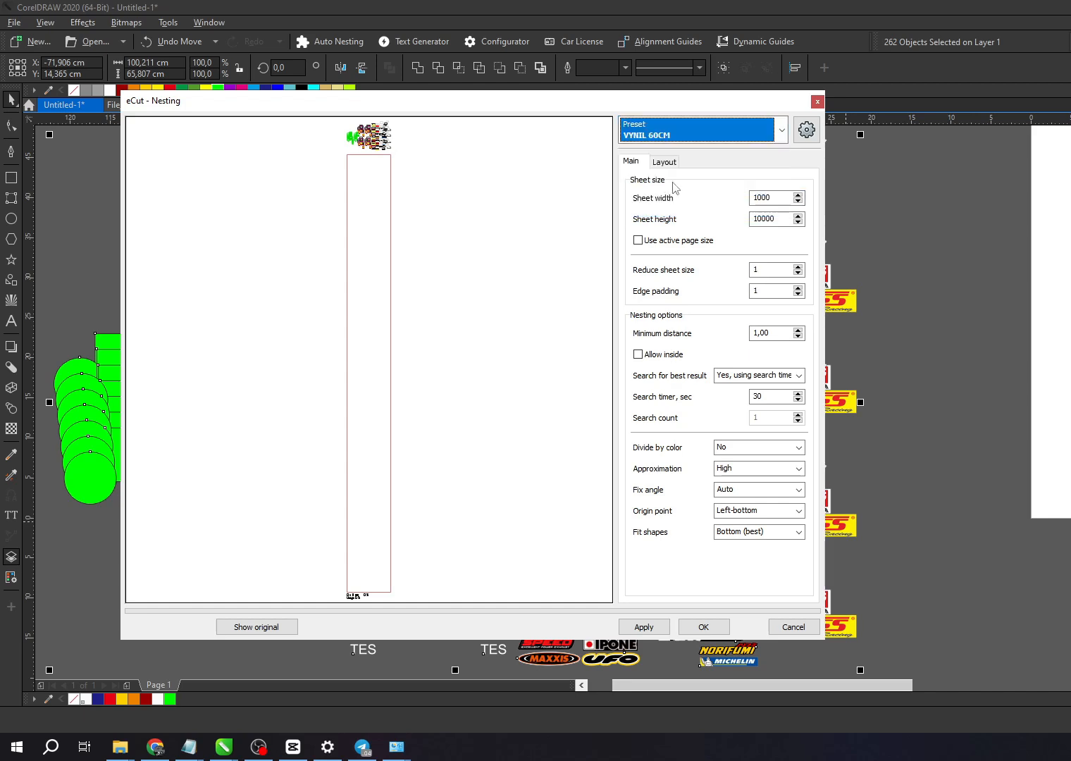
left_click(770, 197)
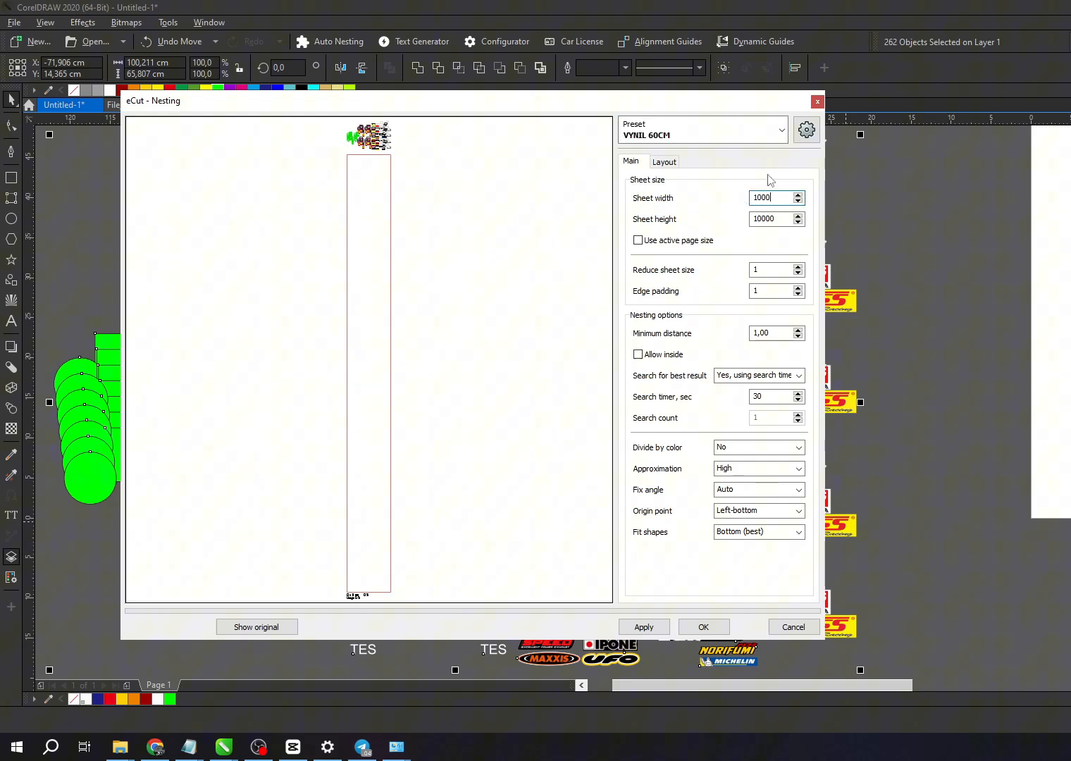
Set the nesting sheet to 600 × 2000 and save it as preset SETTING ECUT 60.
left_click(780, 130)
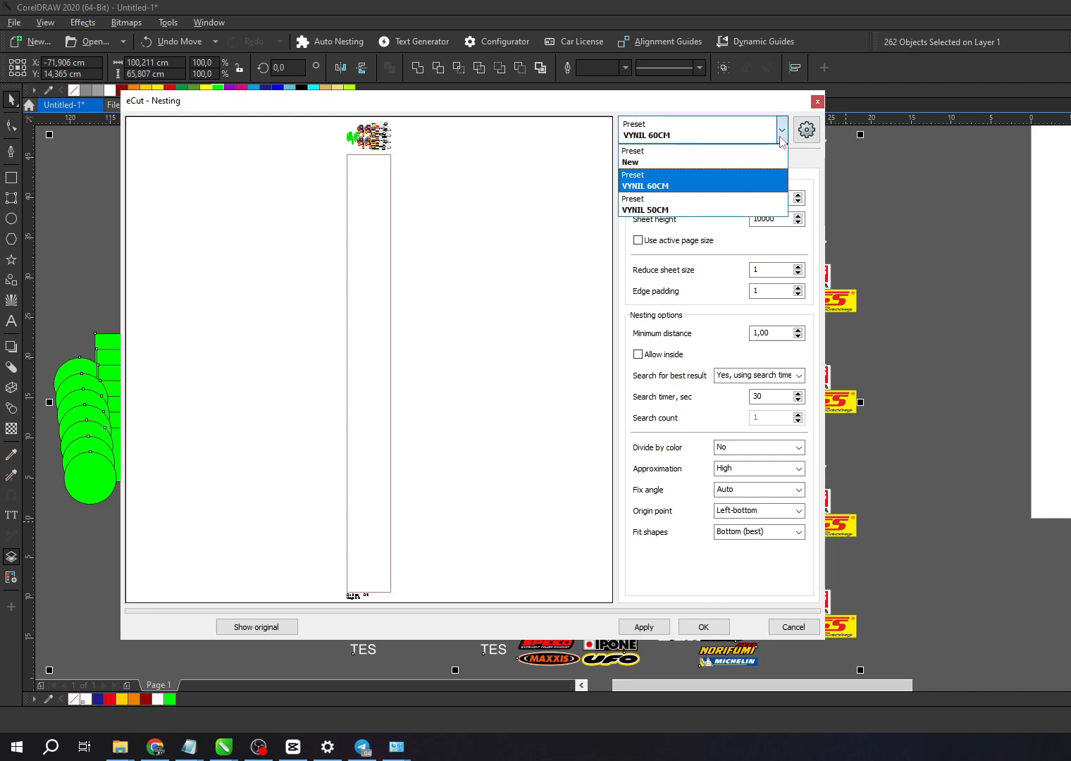
left_click(806, 130)
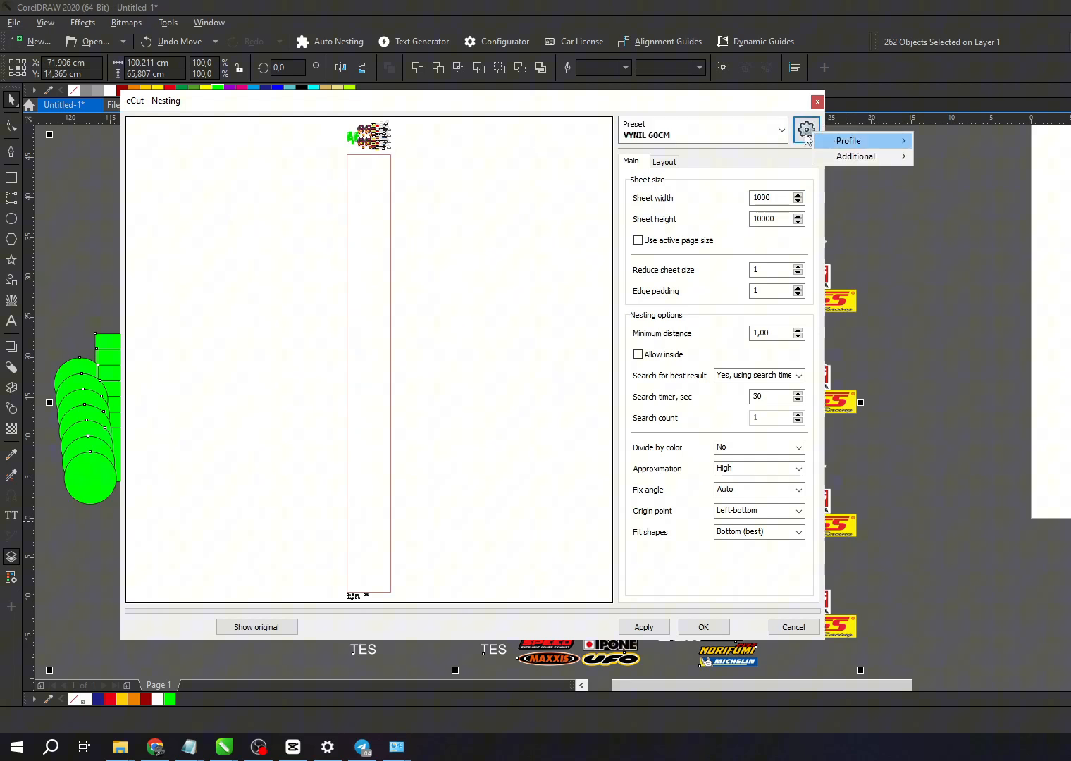
left_click(776, 197)
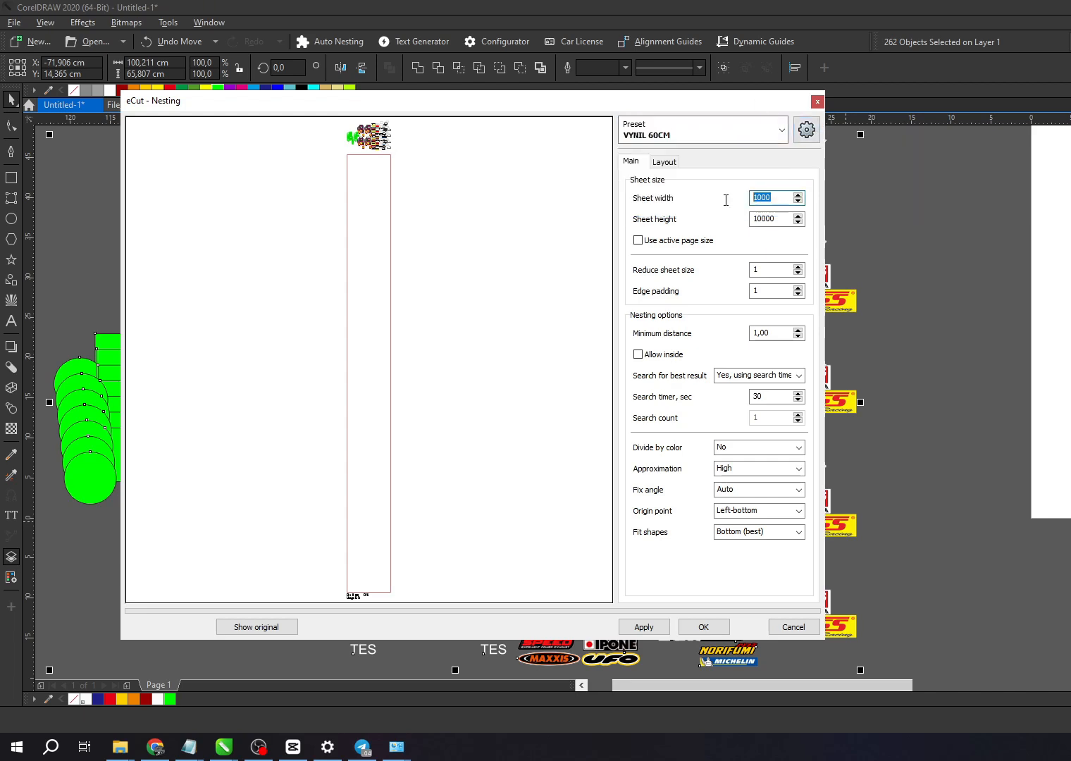
type("202")
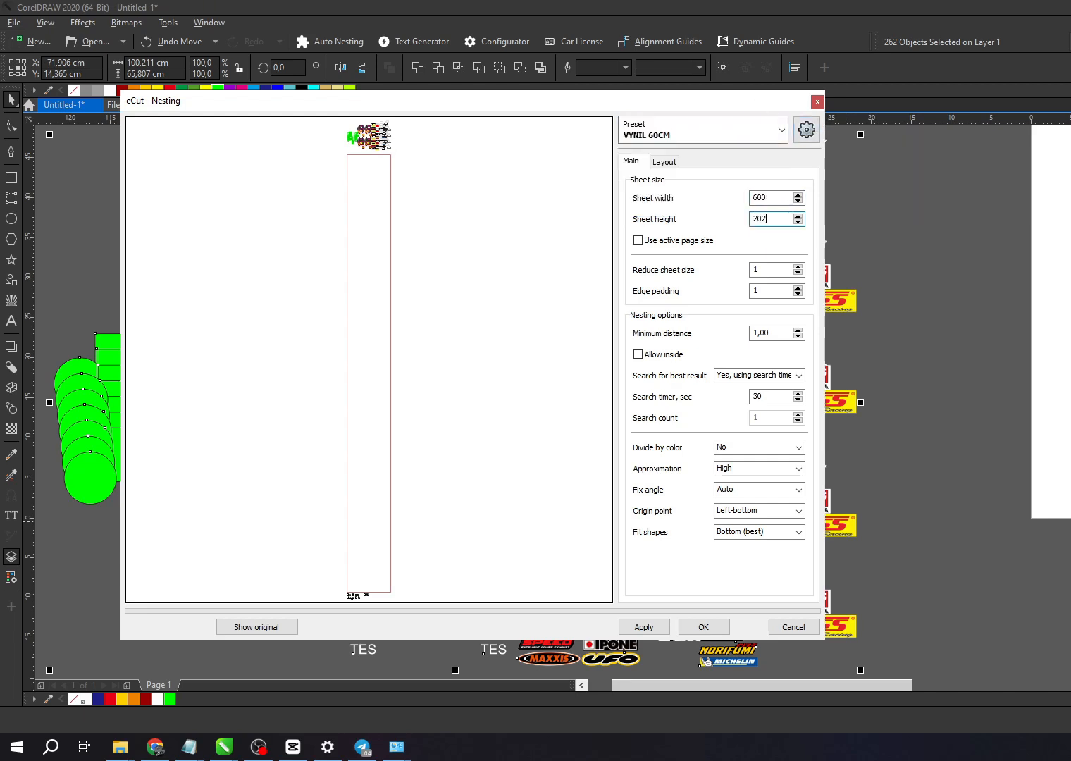
left_click(805, 130)
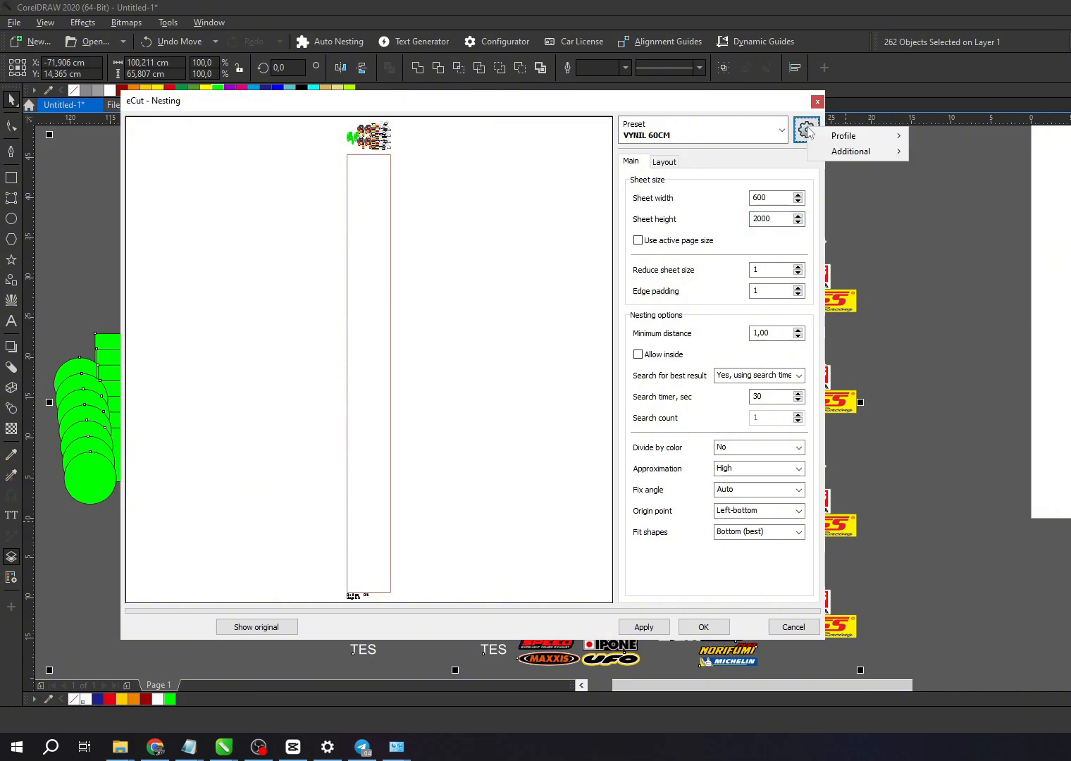
mouse_move(844, 136)
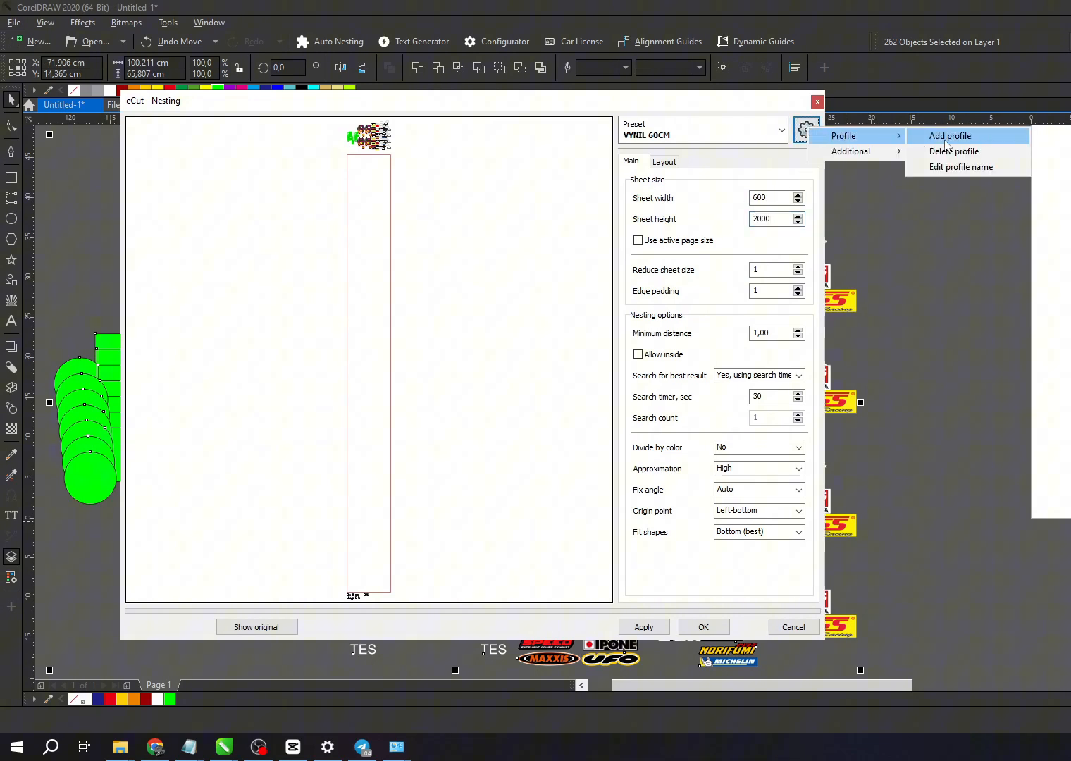
left_click(950, 135)
type("SETTING ECUT 60")
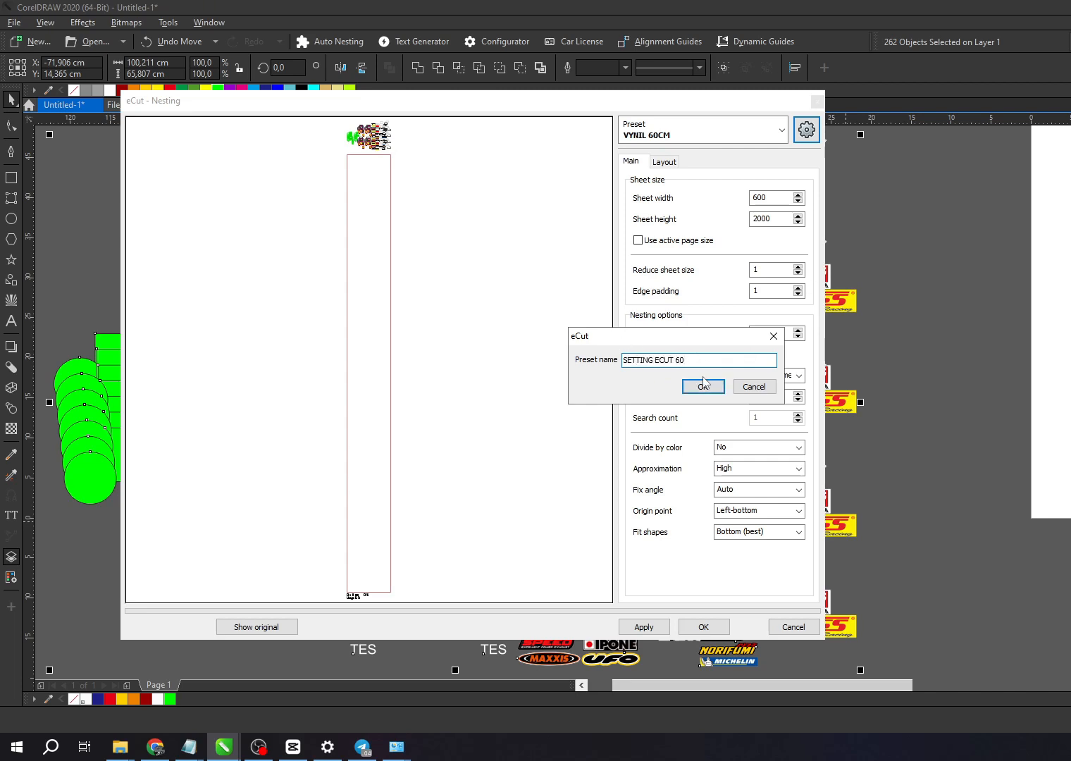
left_click(702, 386)
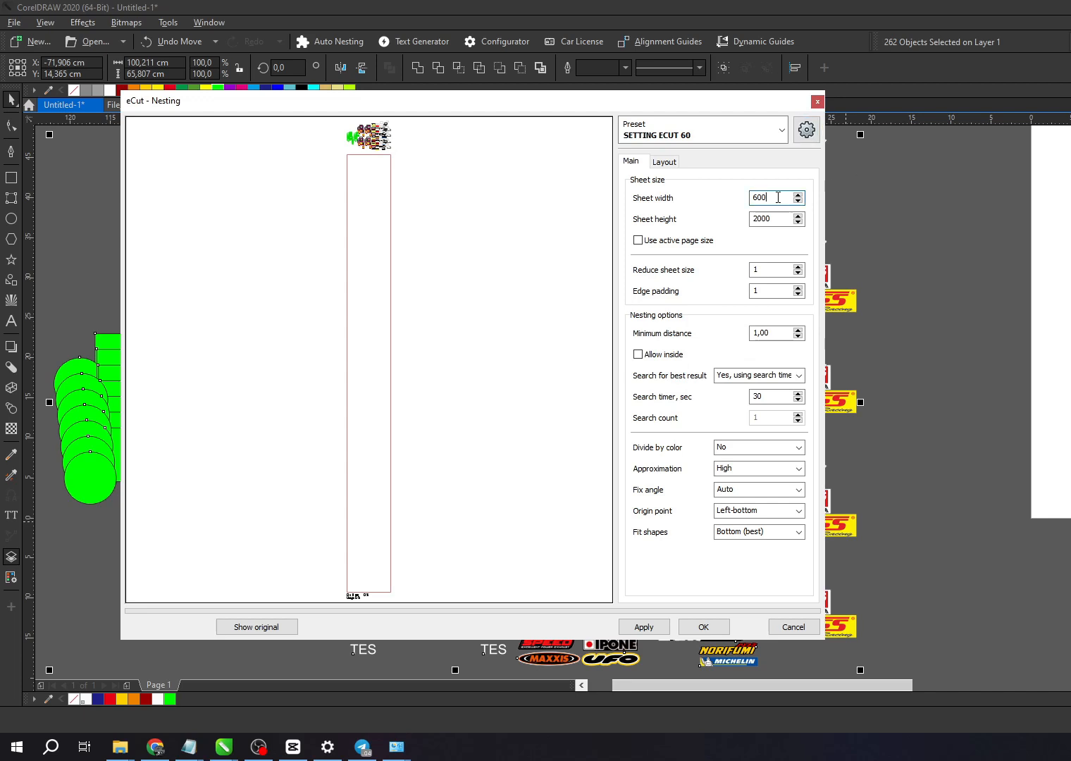
Change the sheet to 500 × 1000 and save it as preset SETTING ECUT 50.
triple_click(769, 198)
type("500")
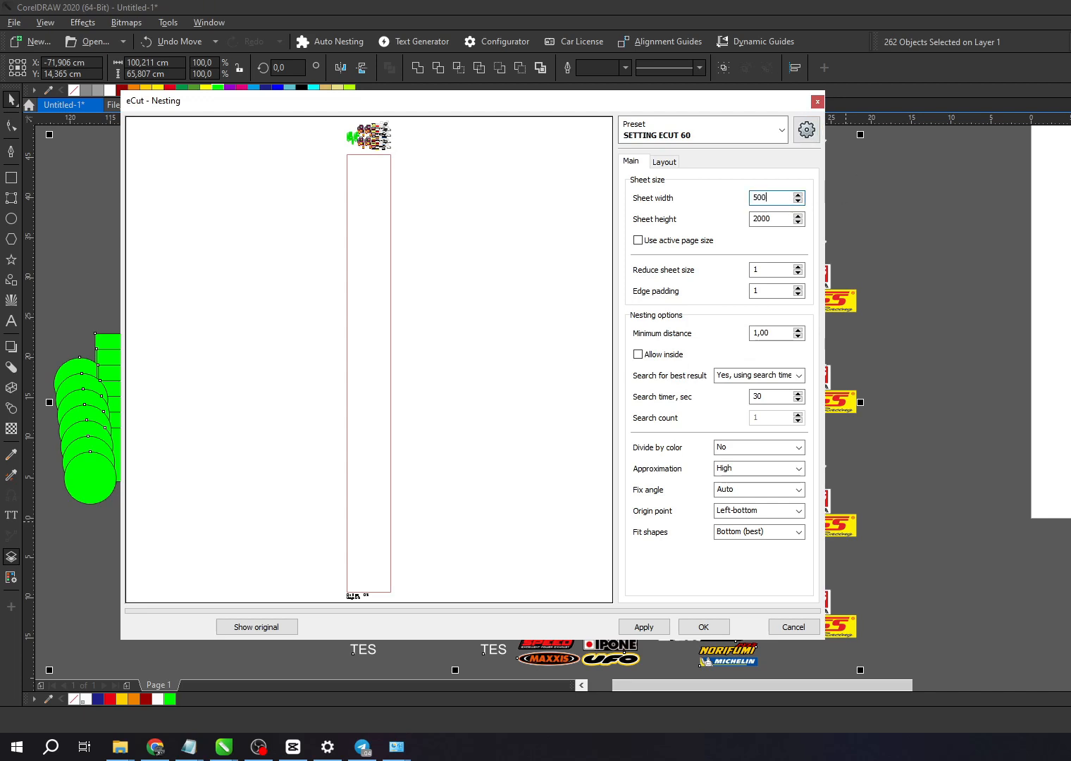
type("1000")
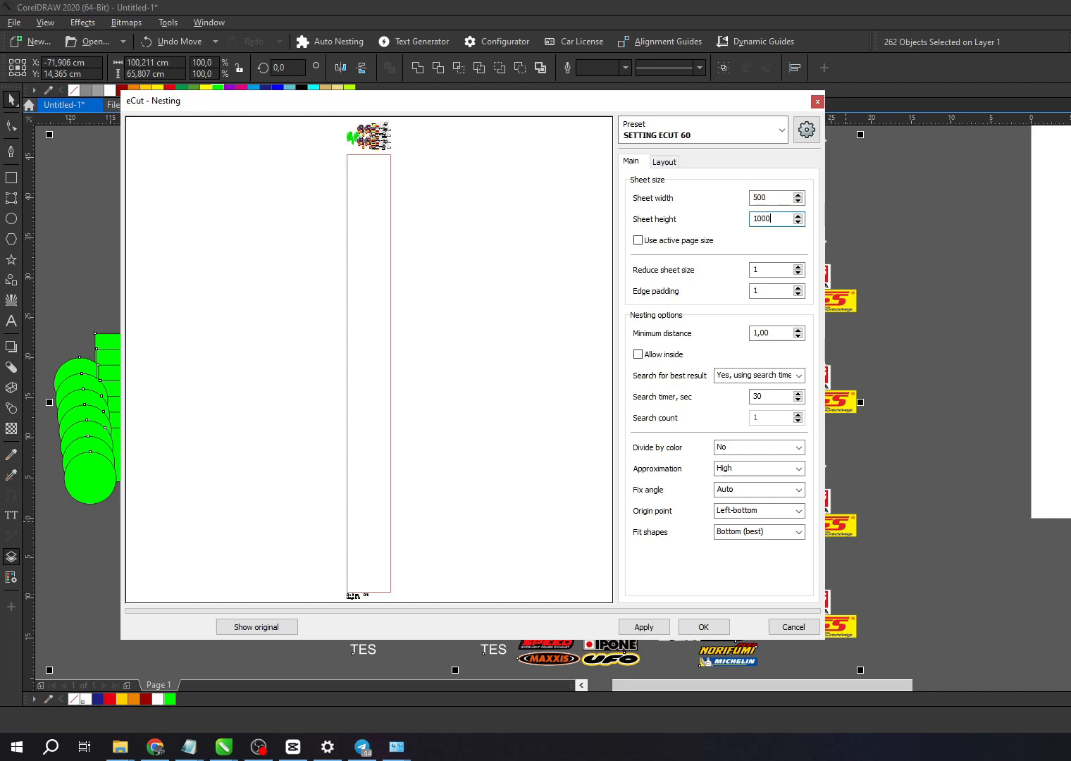
left_click(806, 129)
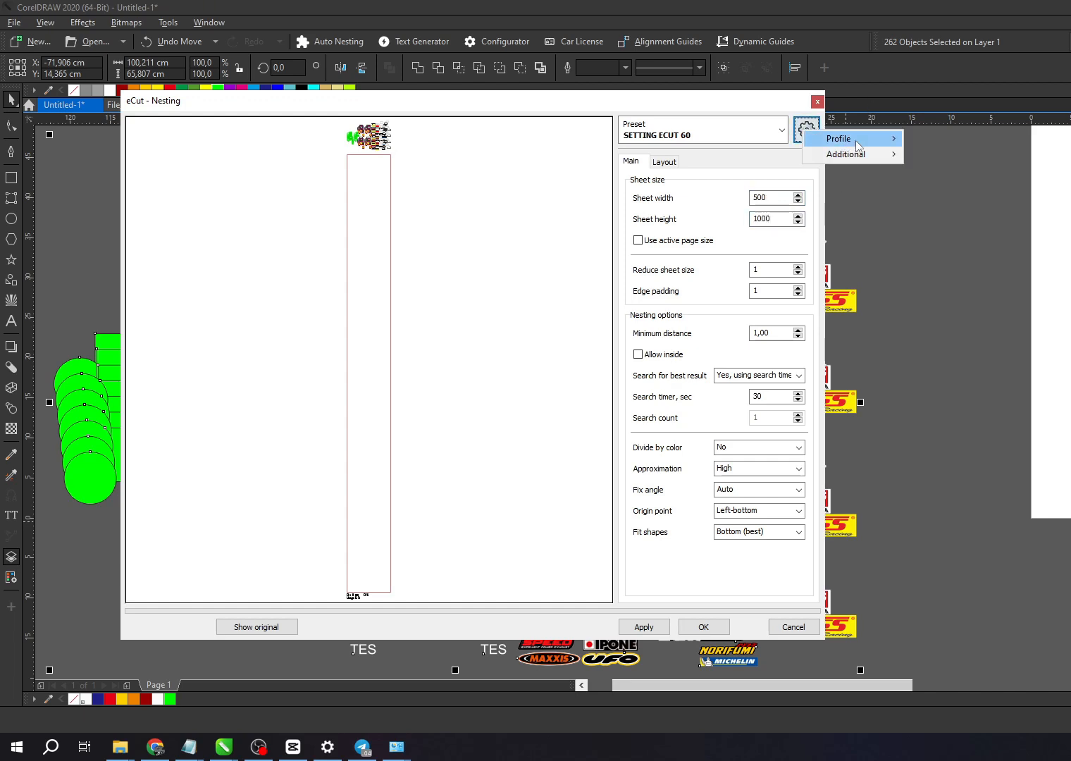
left_click(838, 138)
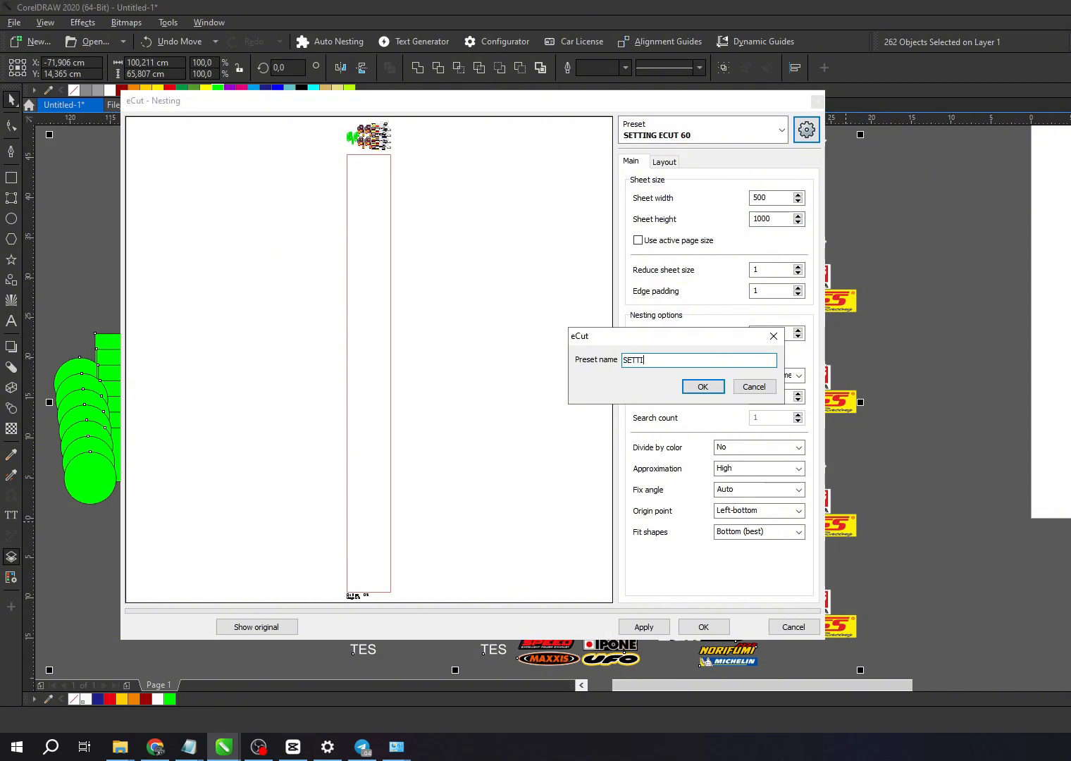
left_click(702, 386)
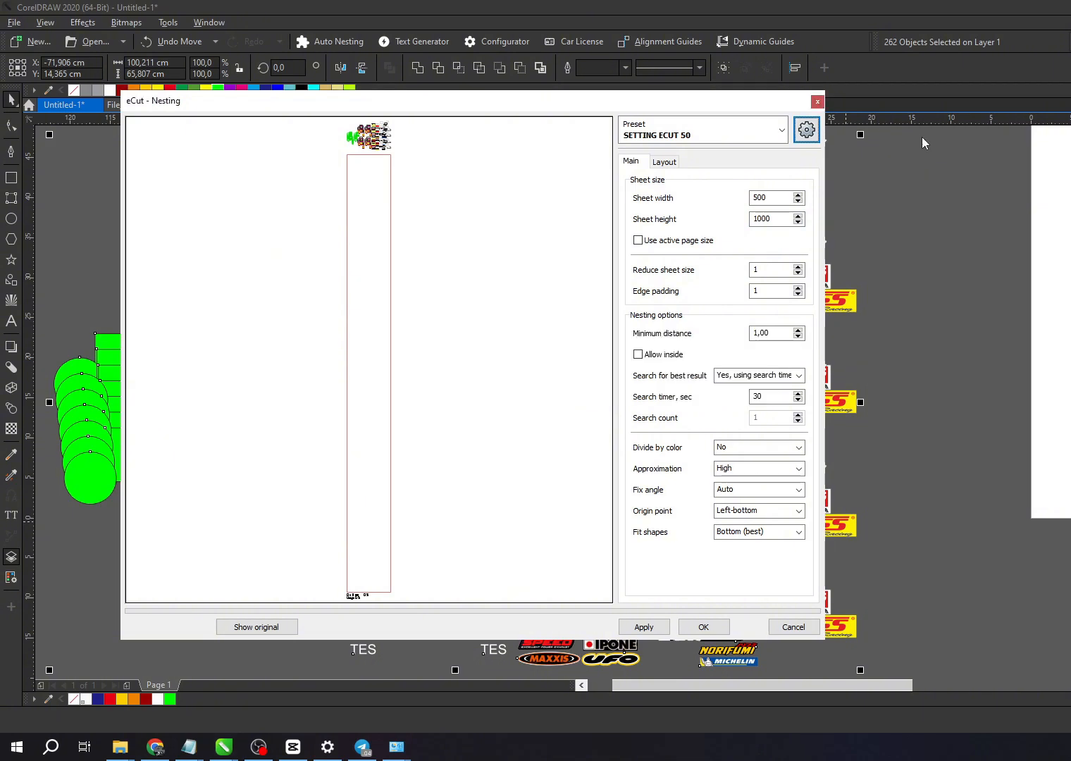
Reload SETTING ECUT 60 to preview a 597 × 1094 mm nested layout.
left_click(780, 130)
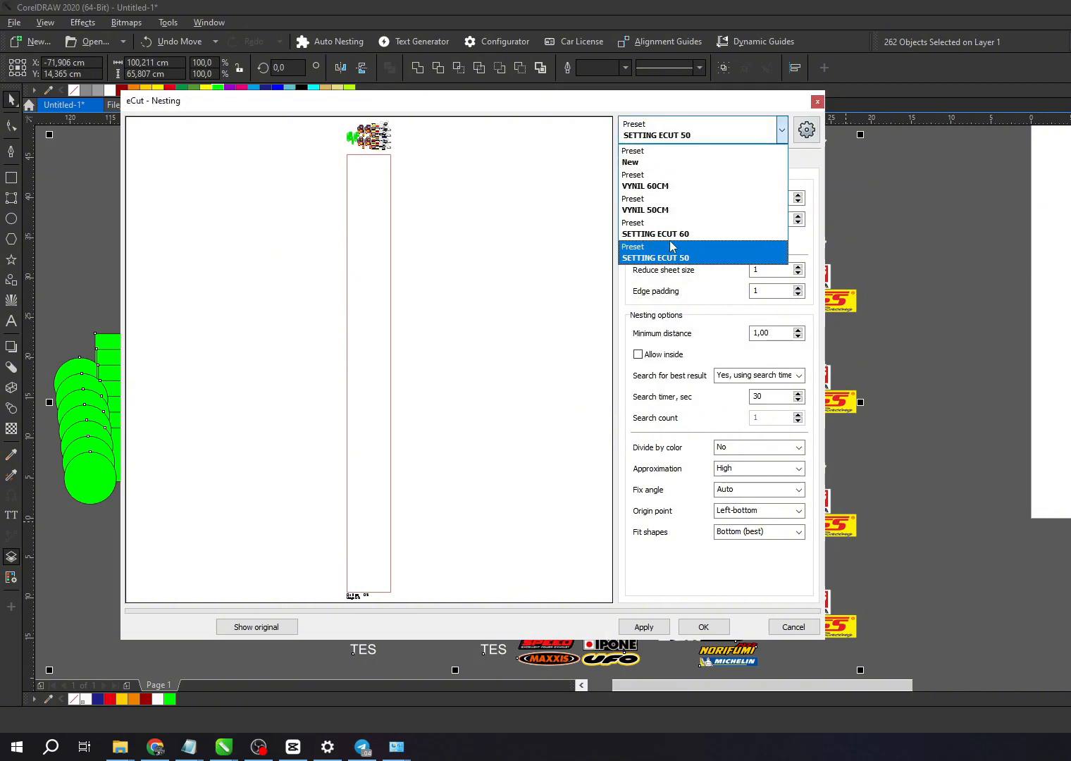
left_click(654, 233)
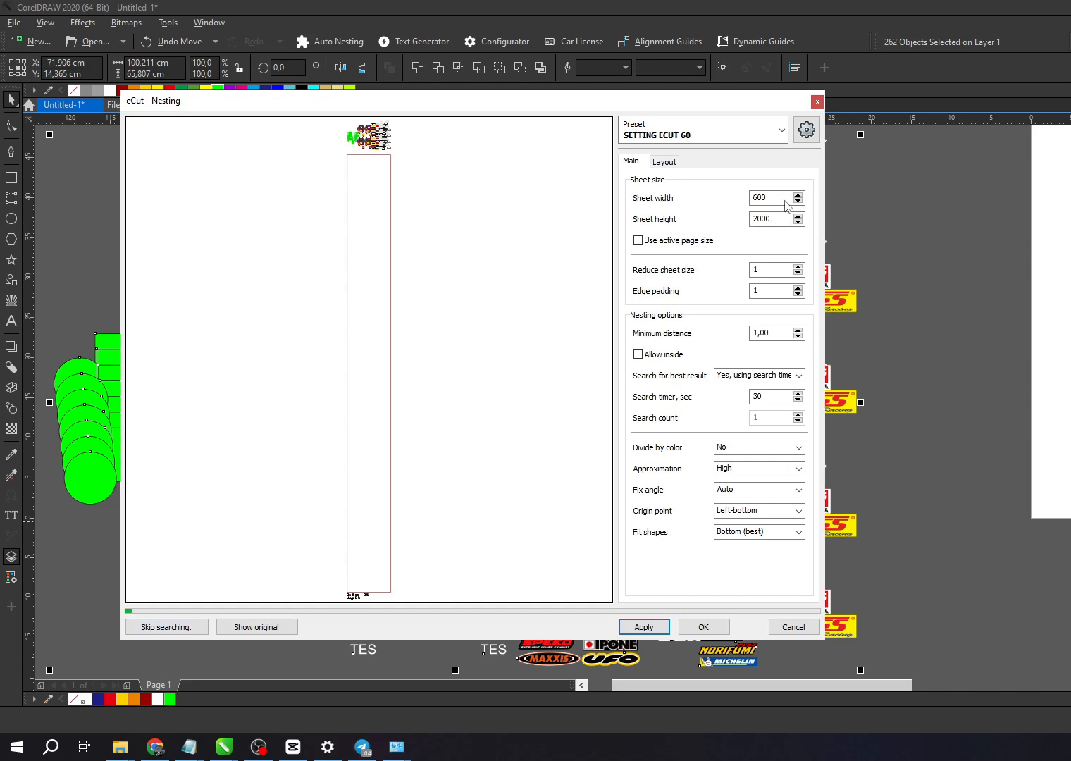
left_click(166, 626)
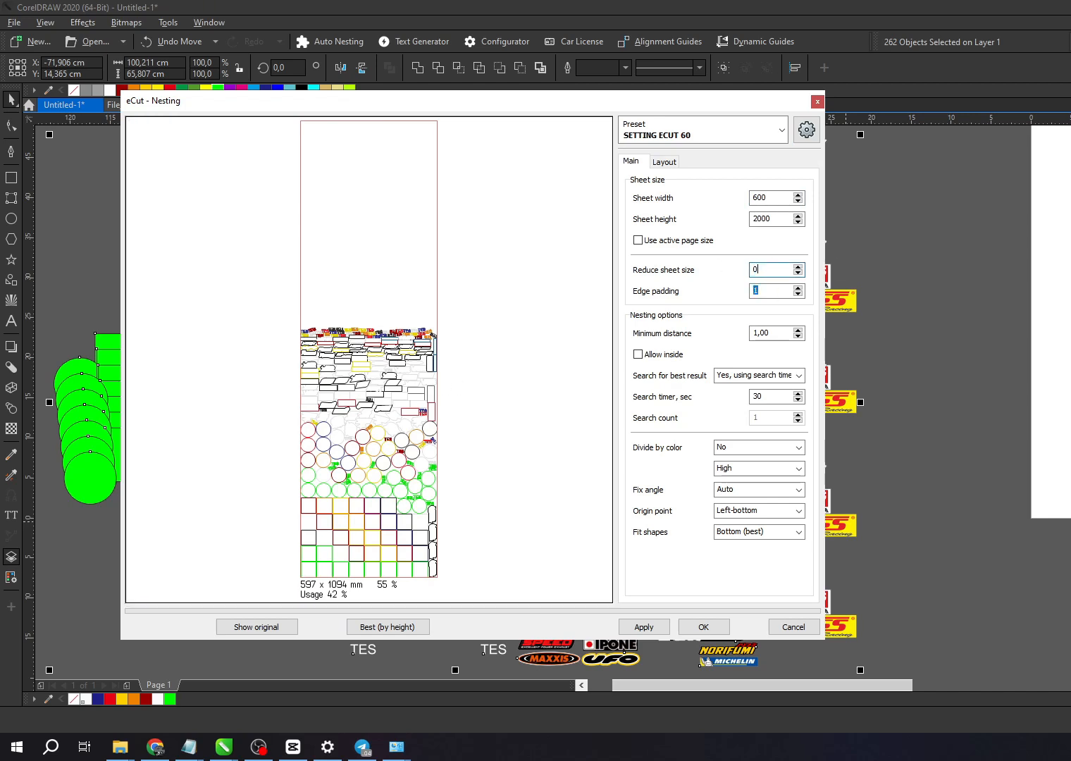
Enter 0 for Reduce sheet size and 0 for Edge padding.
type("0")
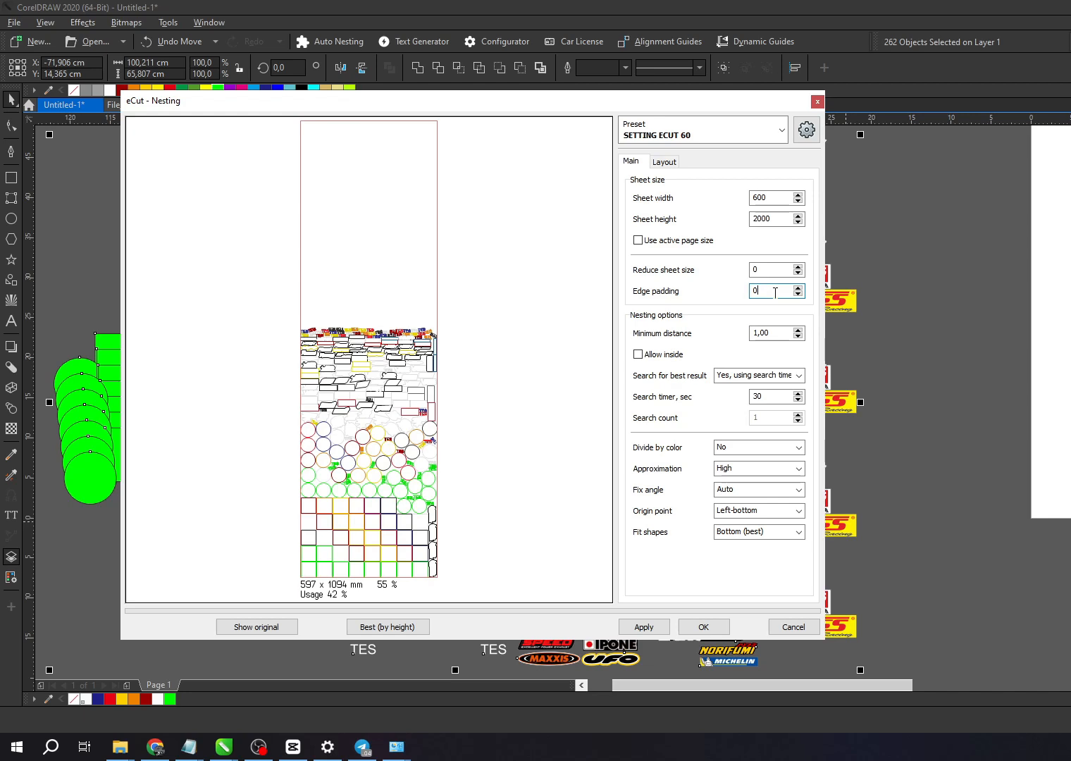
left_click(772, 333)
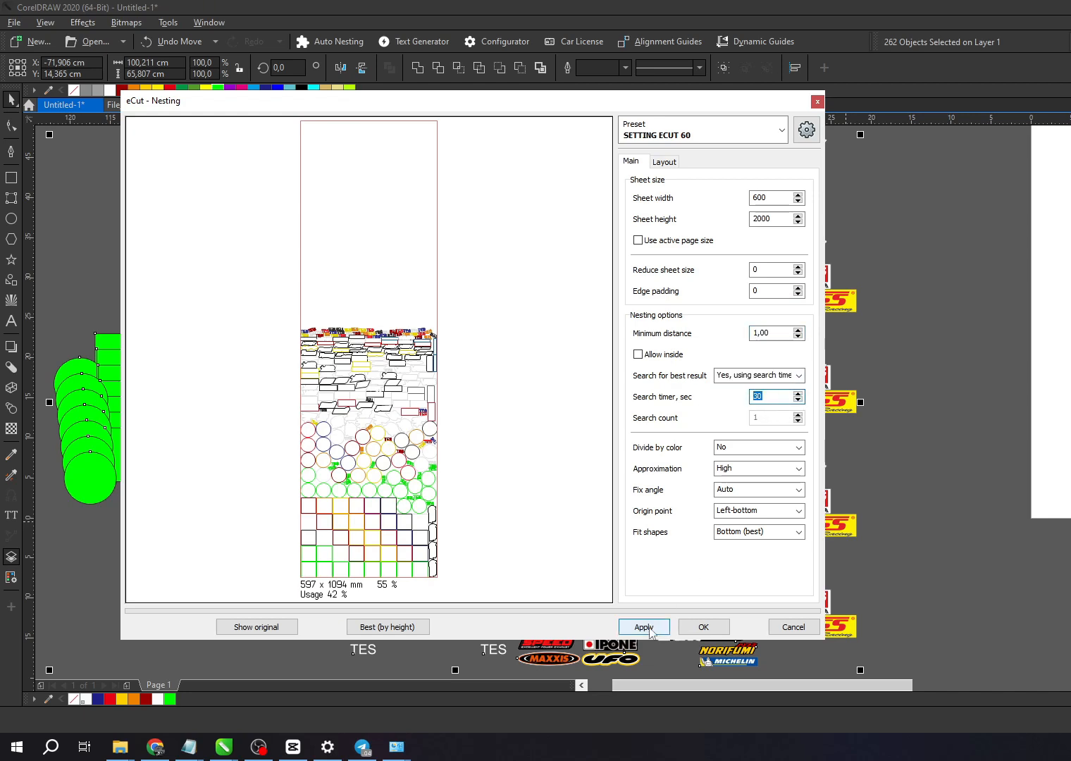
Rerun nesting, skip searching, and place the 599 × 1089 mm layout on the page.
left_click(642, 626)
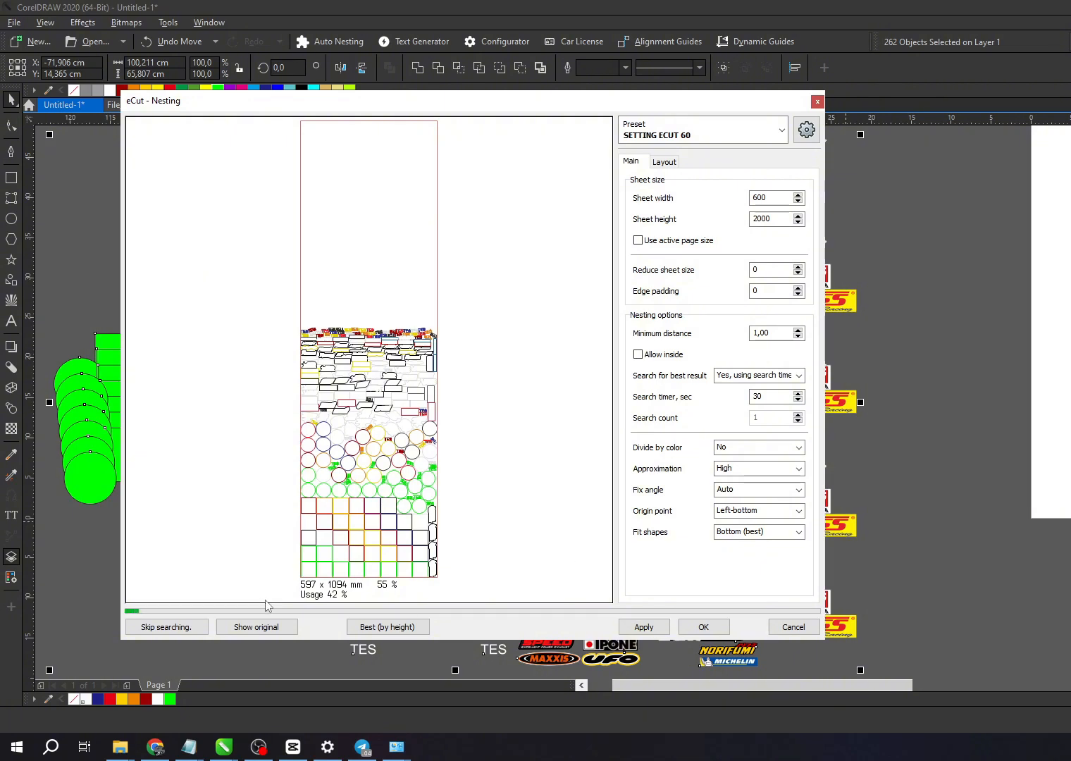
left_click(165, 626)
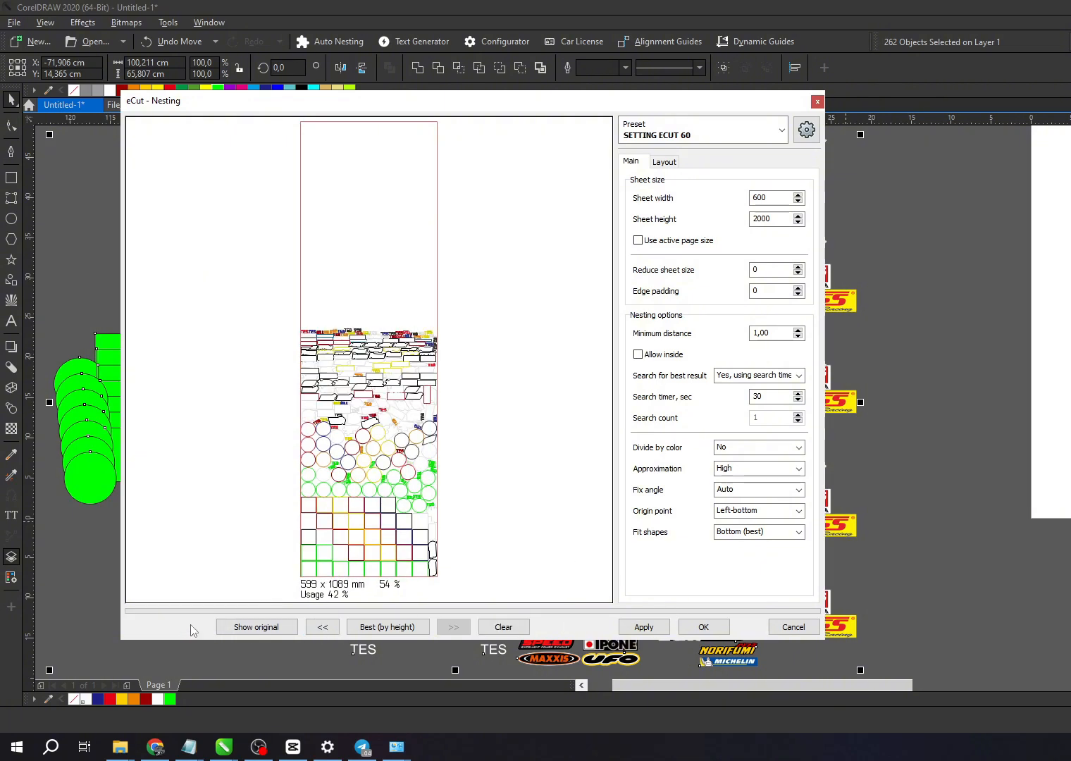
left_click(702, 626)
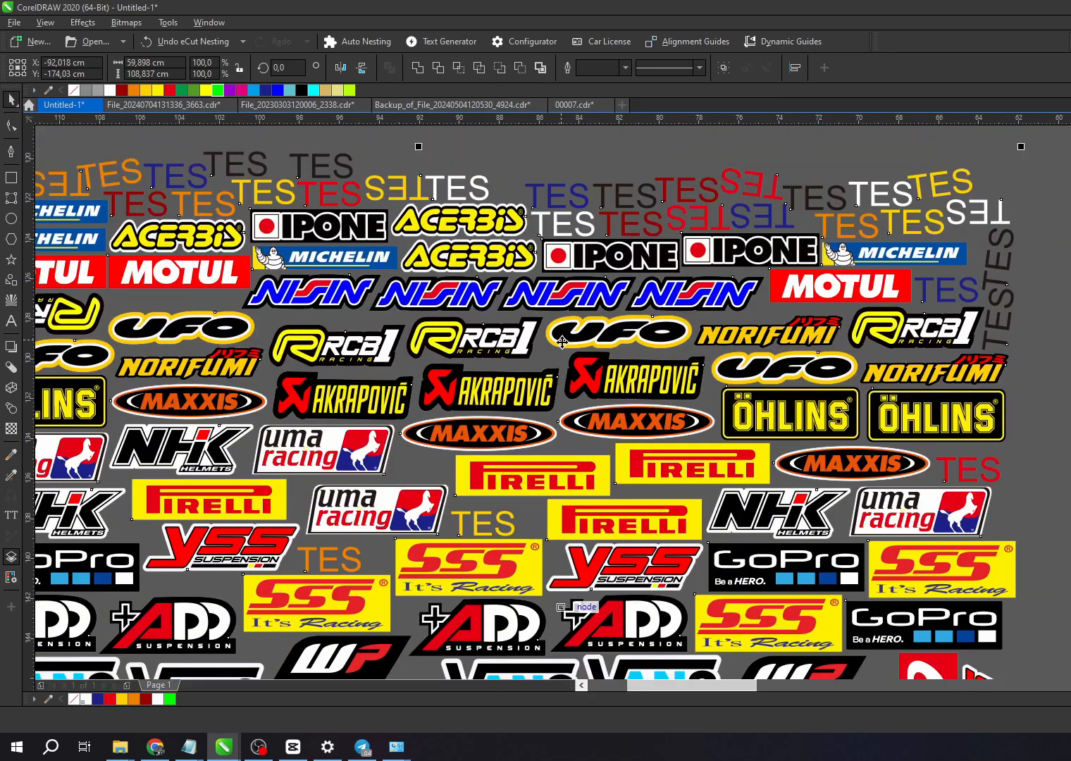
scroll("down", 3)
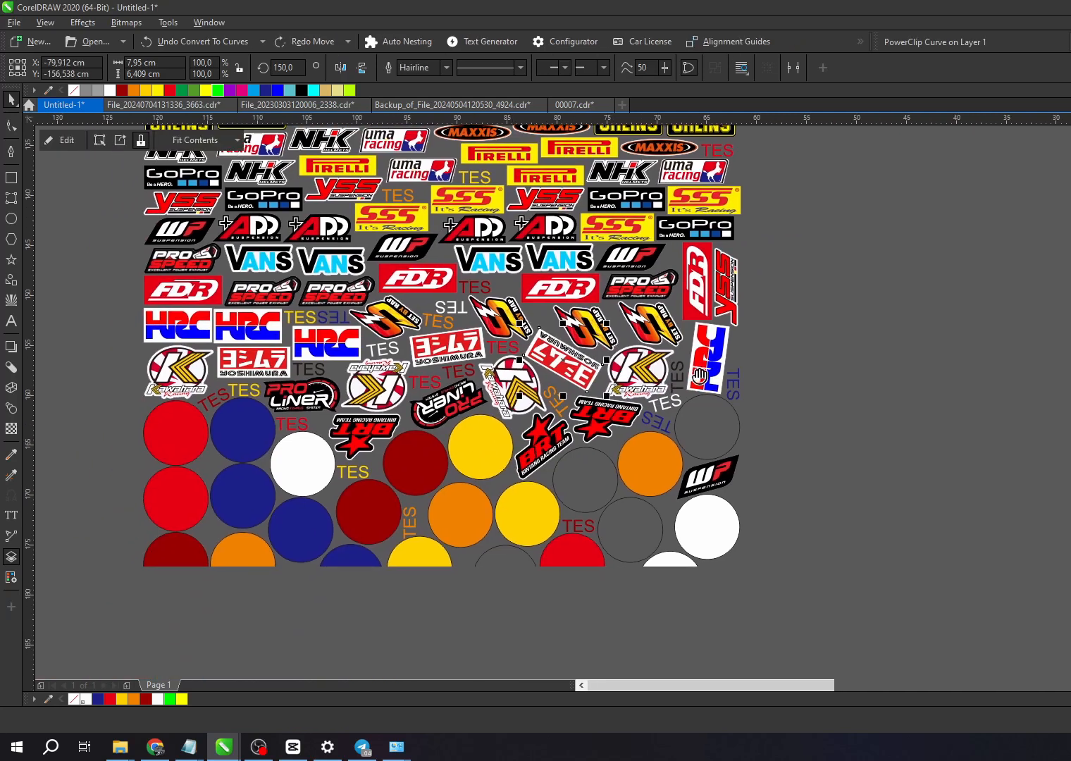
scroll("down", 3)
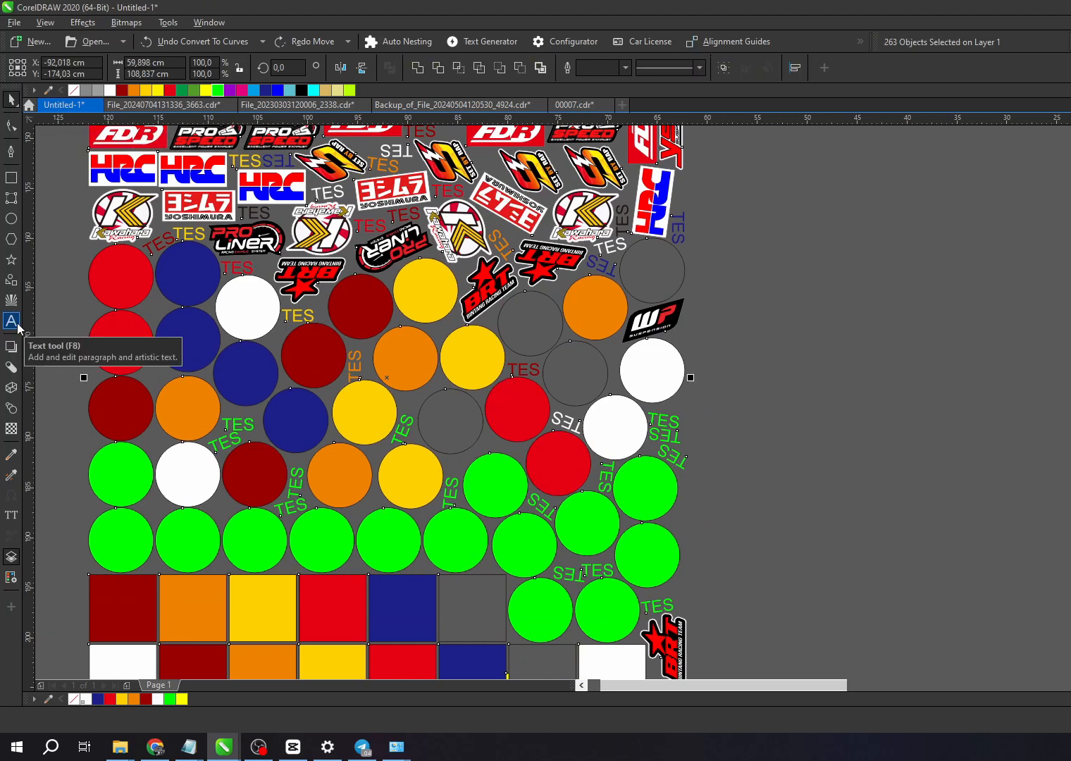
Type the text +62853456 on an empty area of the canvas.
left_click(11, 321)
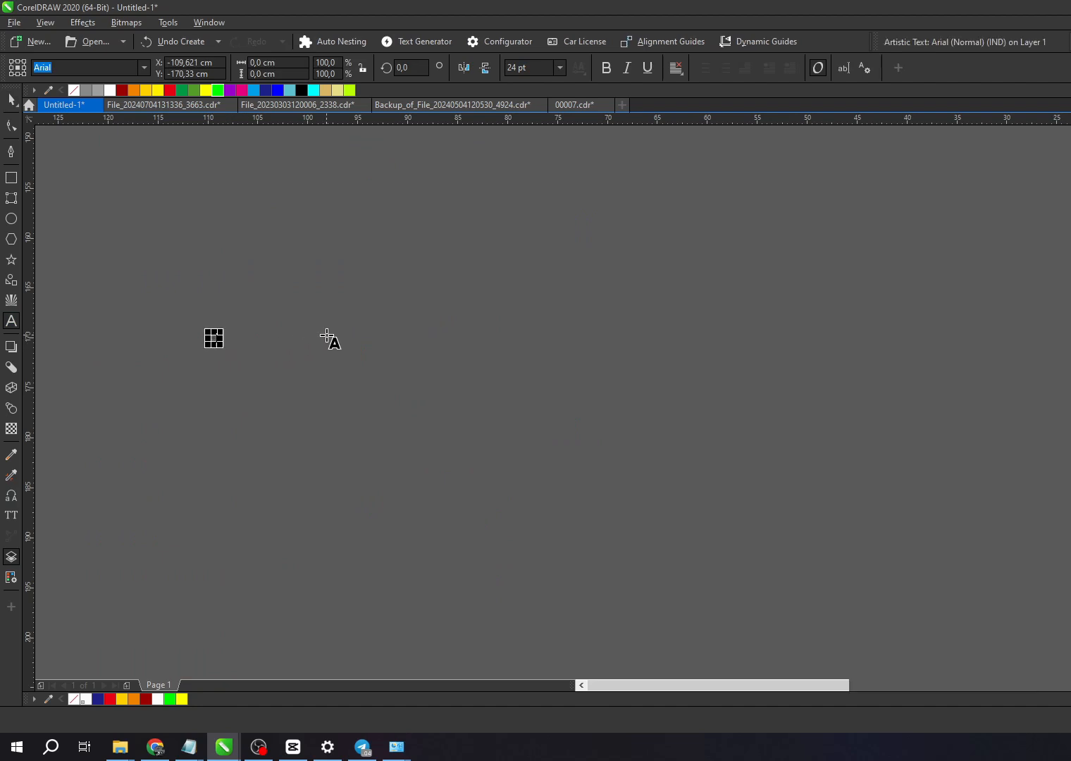
type("+62853456")
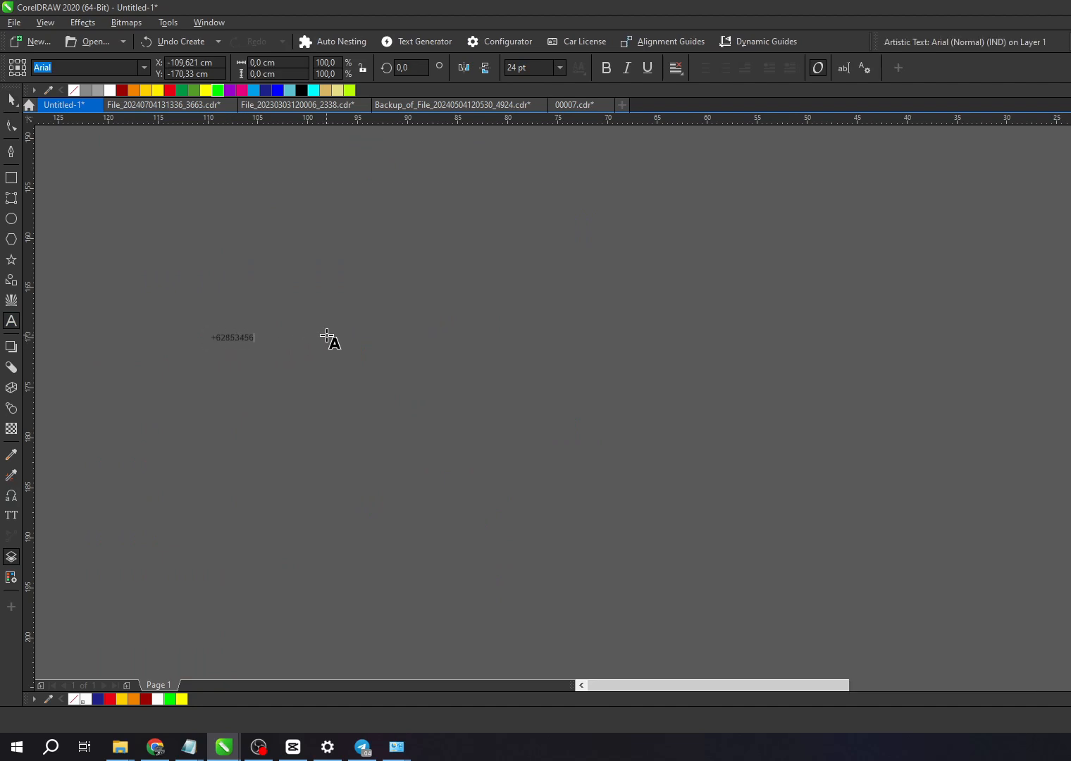